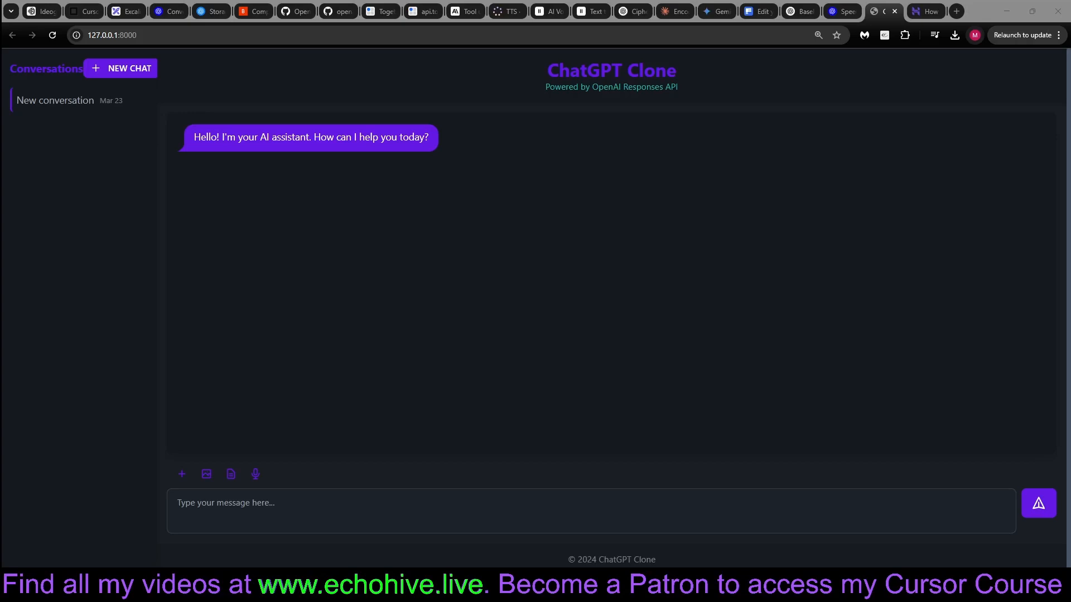
Send 'hi' three times: with no rule, with the emoji rule, then the binary rule.
{"action": "left_click", "coordinate": [206, 474]}
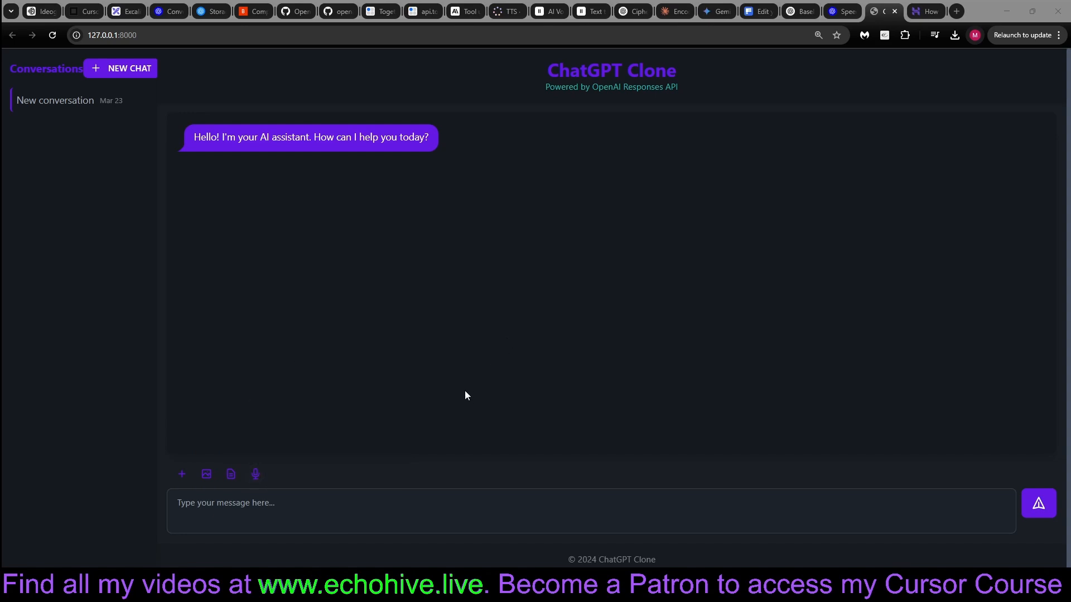
{"action": "mouse_move", "coordinate": [529, 393]}
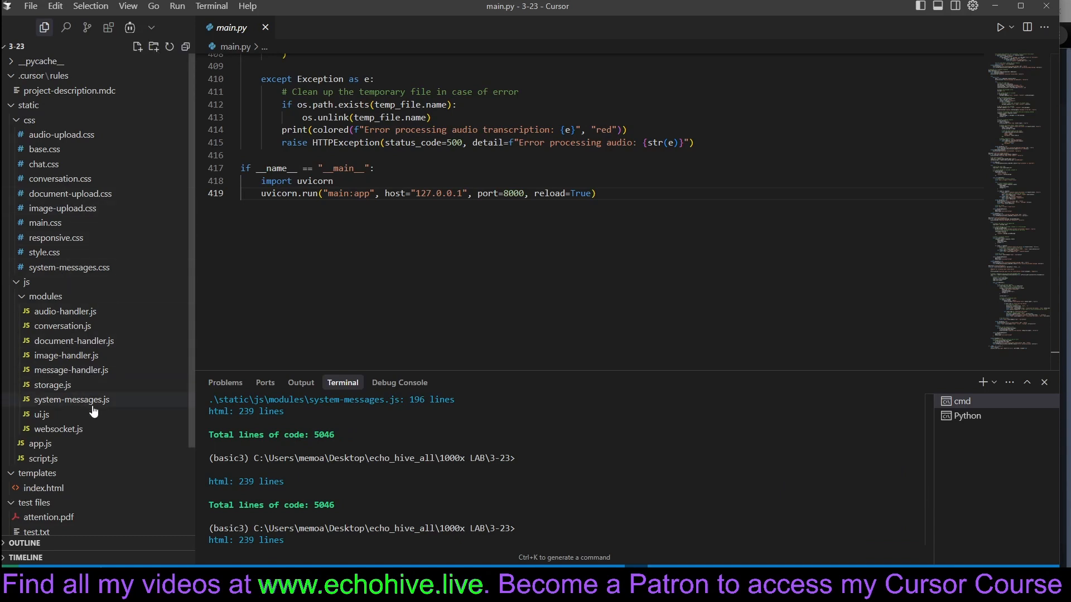
{"action": "mouse_move", "coordinate": [137, 224]}
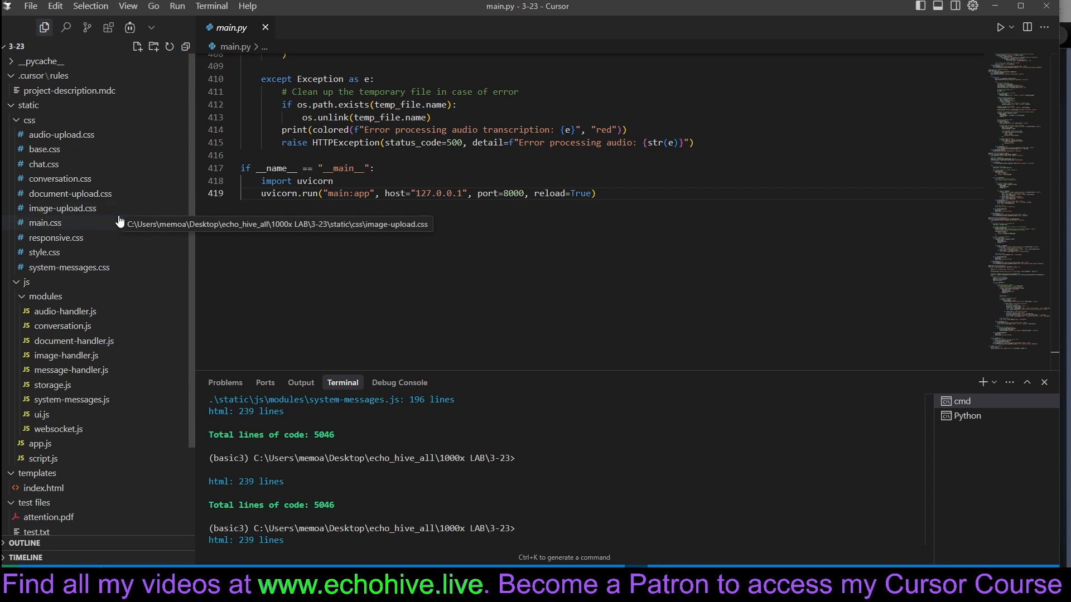
{"action": "mouse_move", "coordinate": [52, 385]}
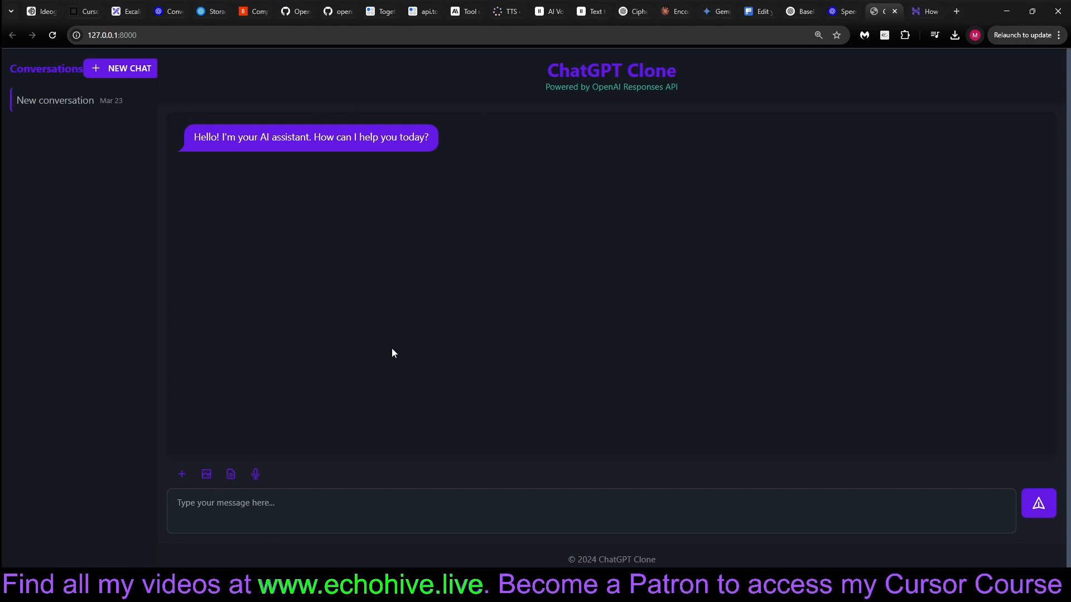
{"action": "mouse_move", "coordinate": [490, 334]}
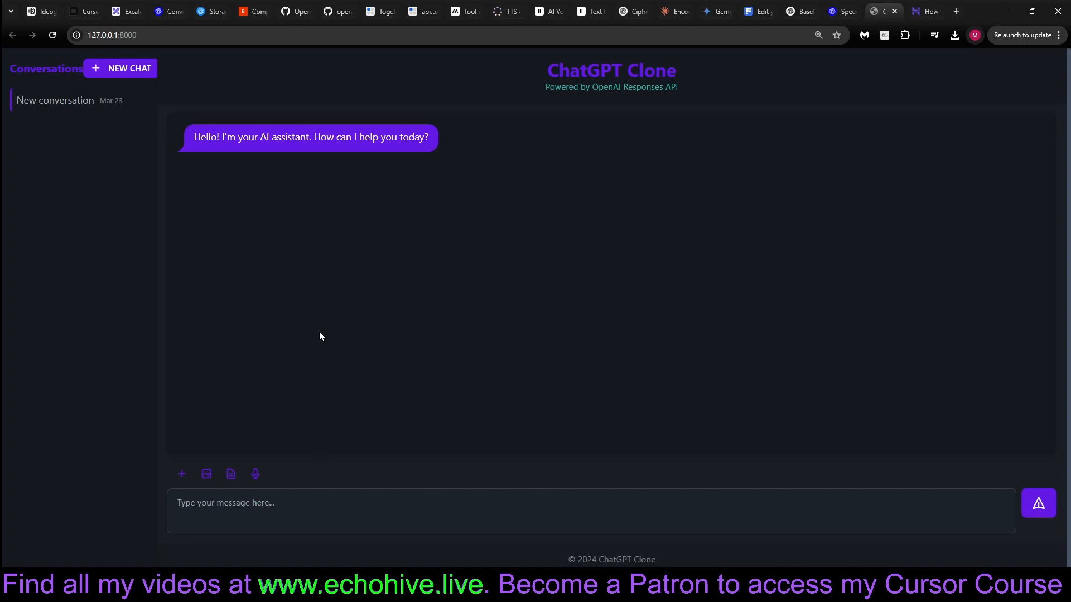
{"action": "mouse_move", "coordinate": [295, 322]}
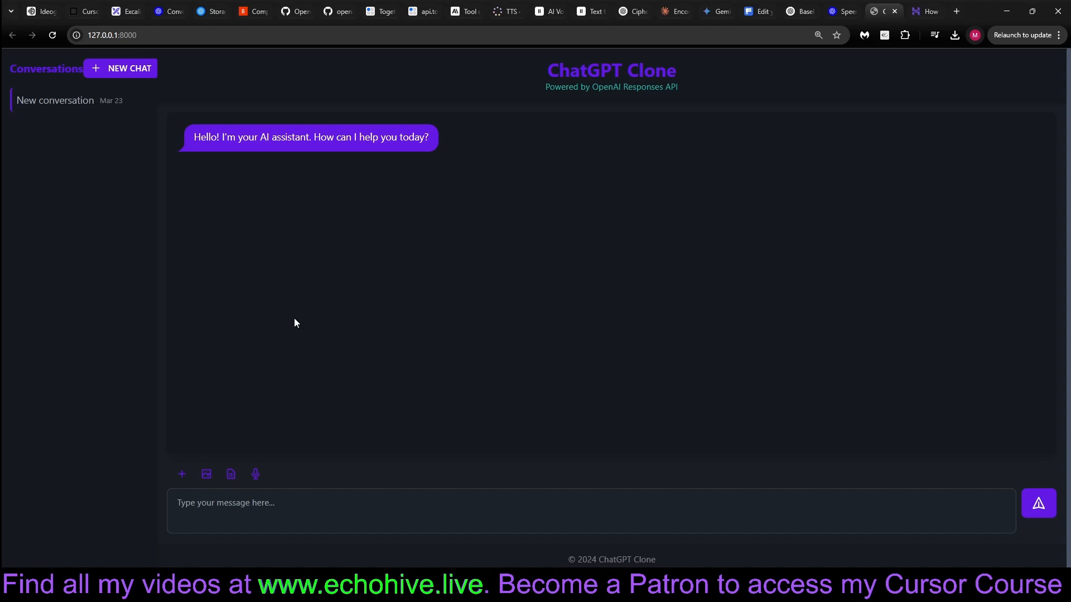
{"action": "mouse_move", "coordinate": [173, 267]}
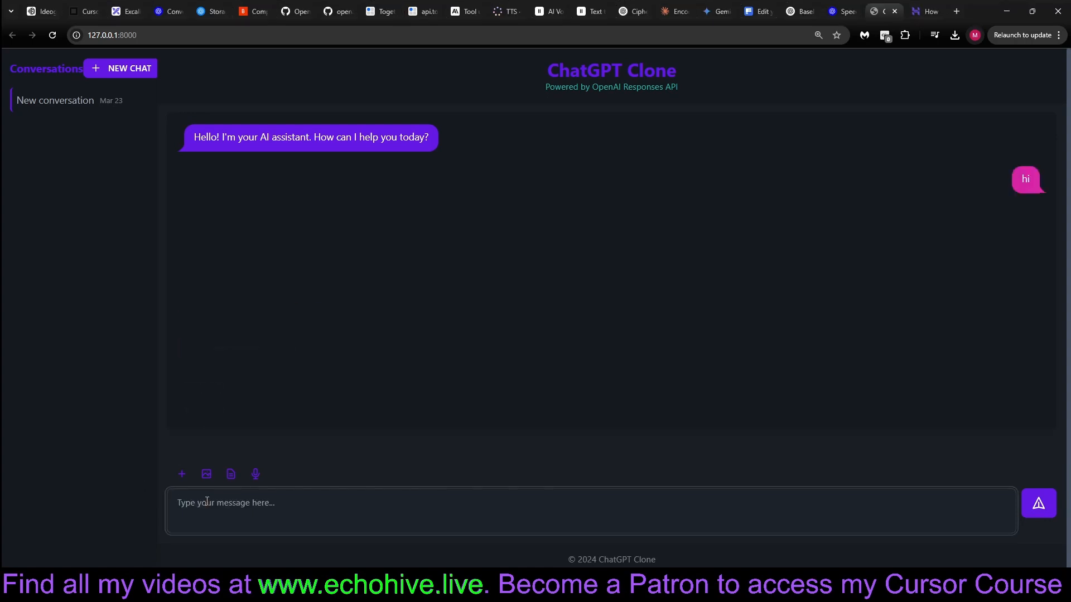
{"action": "left_click", "coordinate": [1037, 503]}
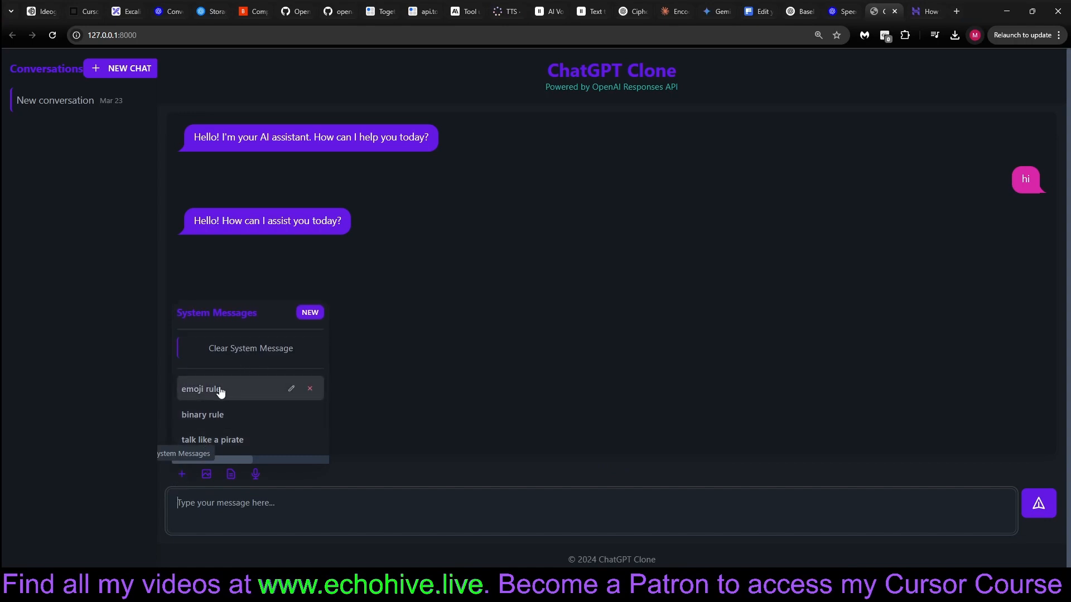
{"action": "left_click", "coordinate": [290, 389]}
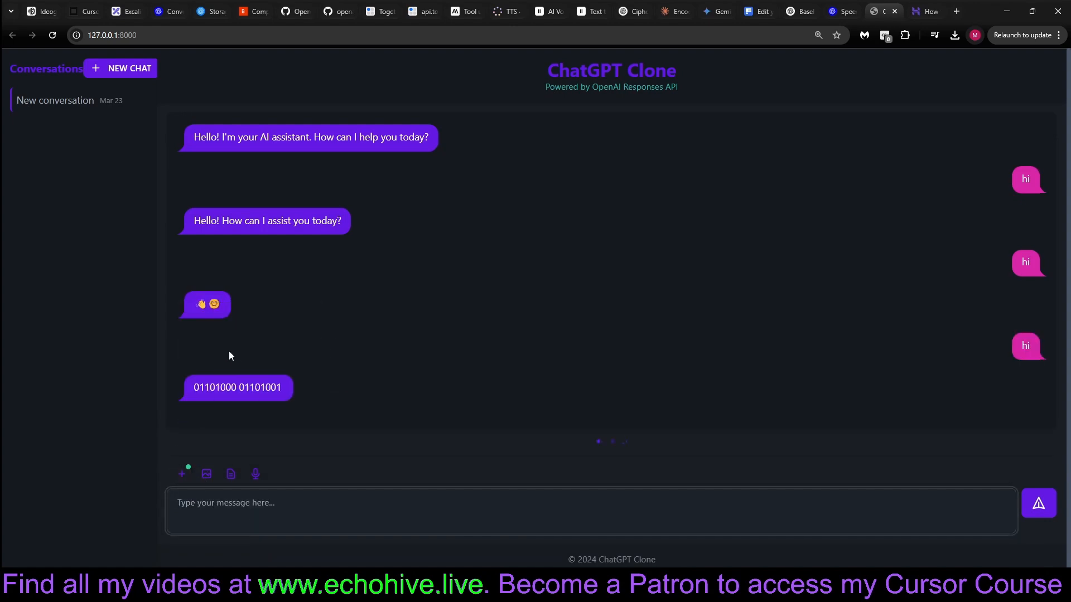
{"action": "left_click", "coordinate": [182, 474]}
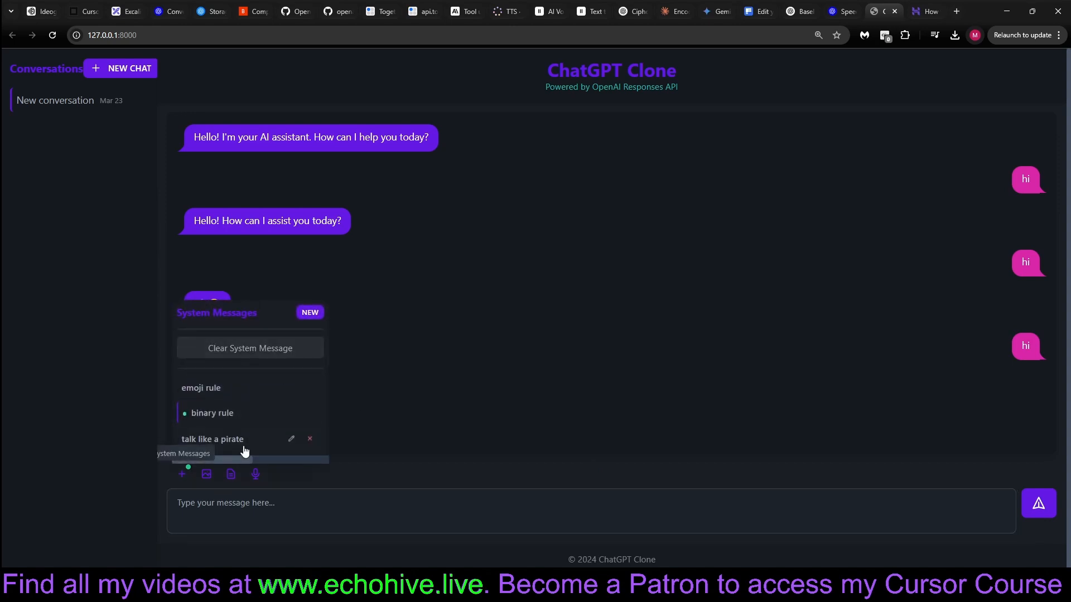
{"action": "left_click", "coordinate": [206, 474]}
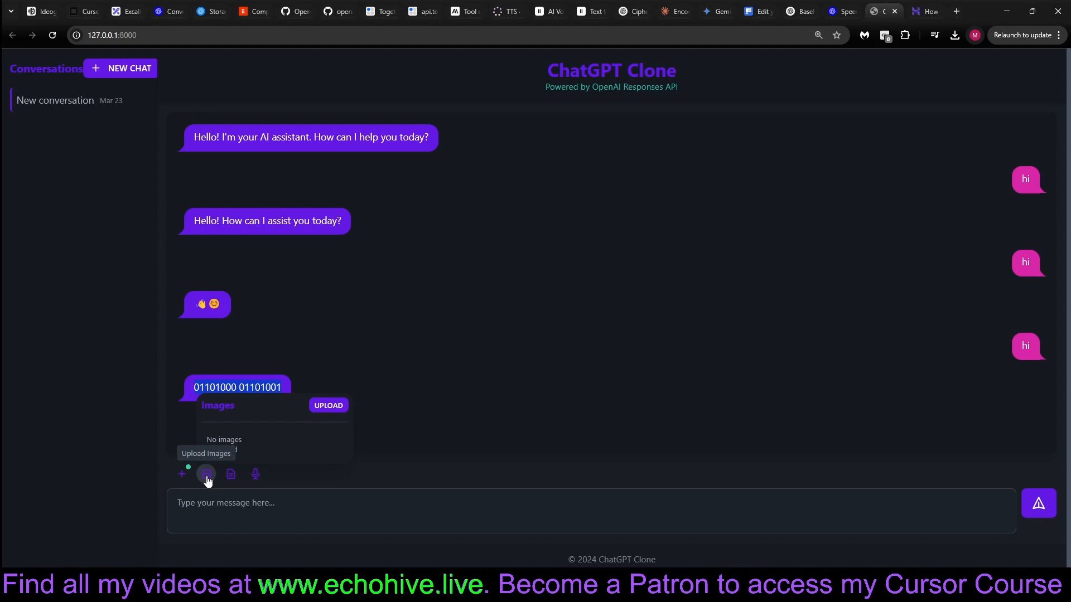
Start a new chat, attach a cosmic landscape image and ask 'what is this?'.
{"action": "left_click", "coordinate": [128, 68]}
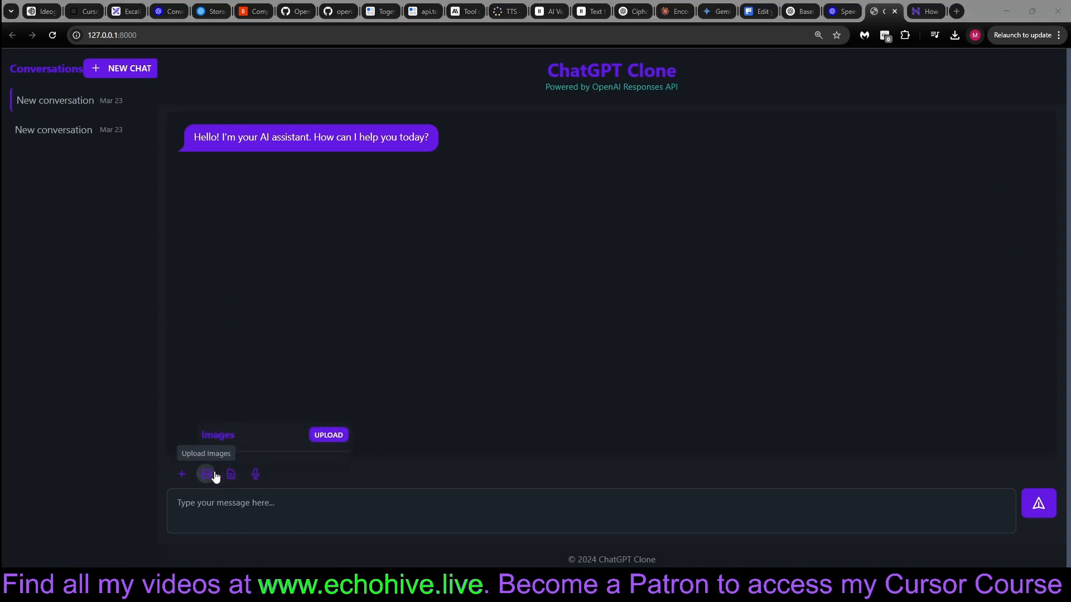
{"action": "mouse_move", "coordinate": [207, 474]}
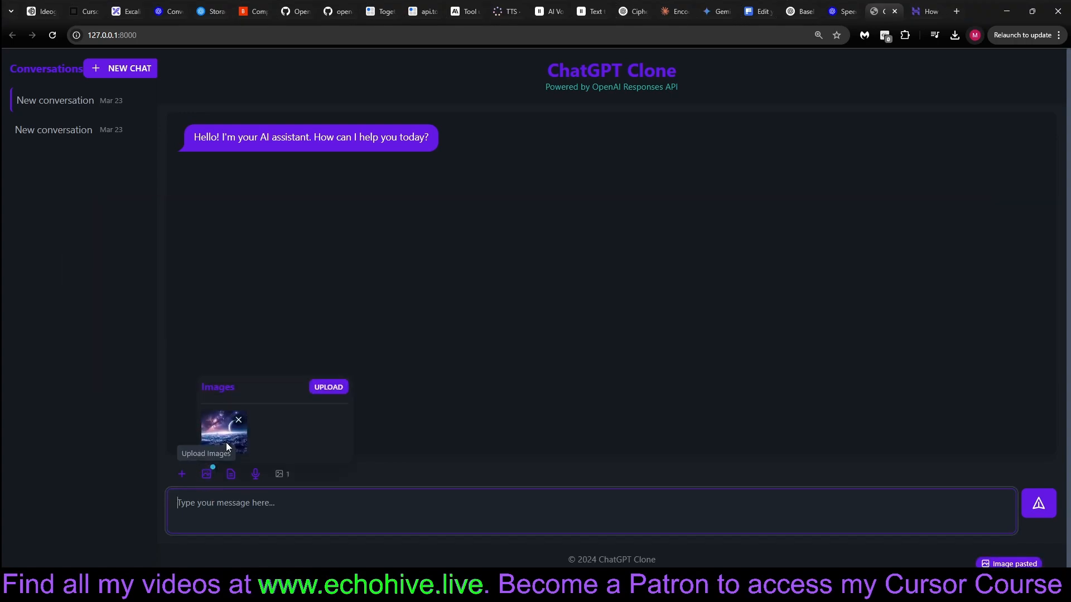
{"action": "left_click", "coordinate": [1037, 503]}
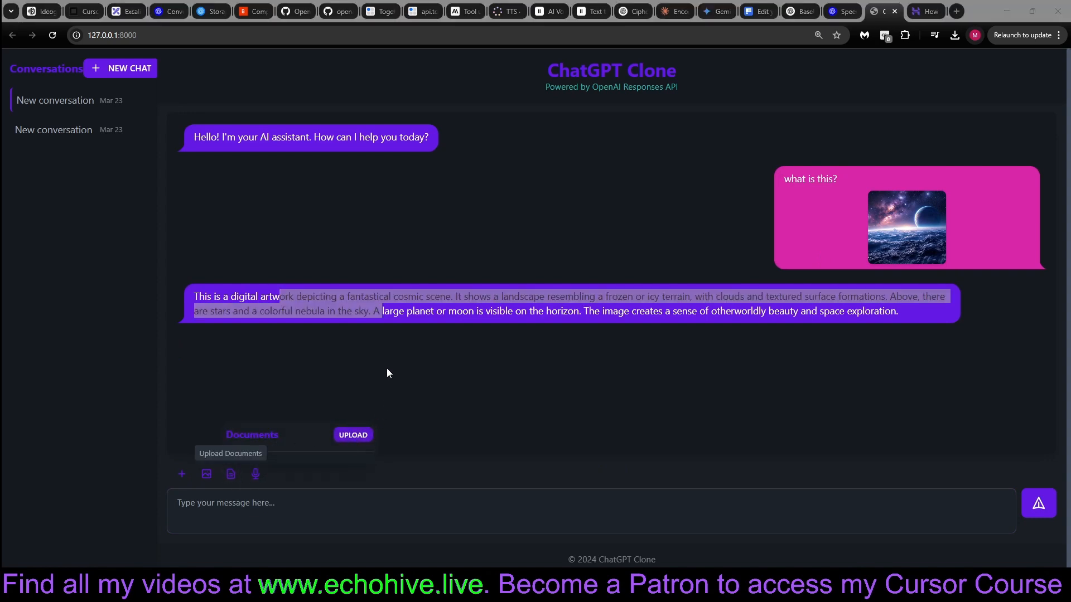
Attach the user rules.txt document and send 'what is this?' about it.
{"action": "left_click", "coordinate": [353, 435]}
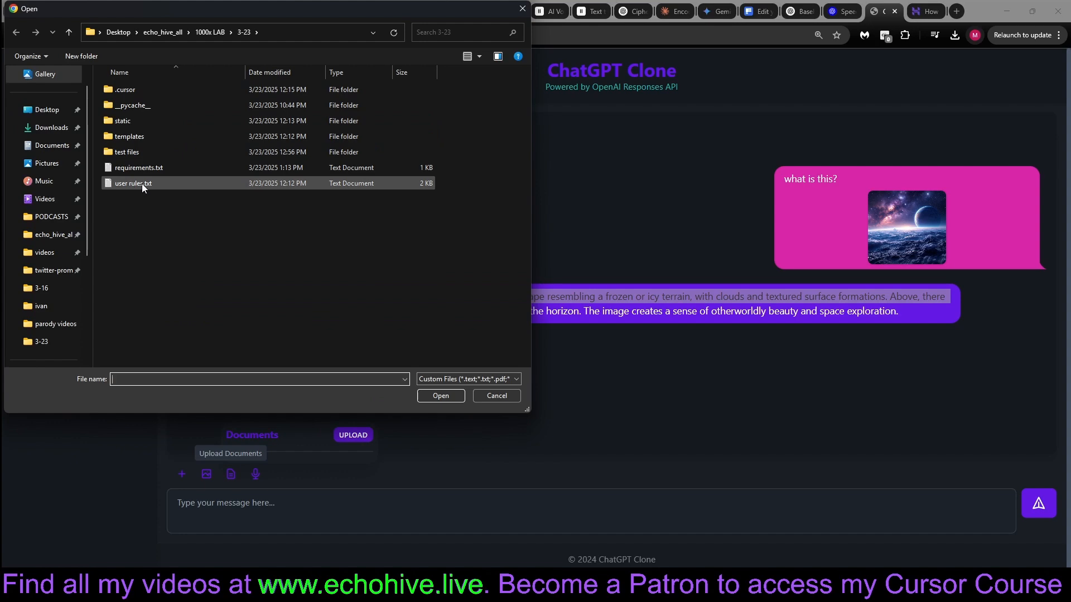
{"action": "left_click", "coordinate": [139, 167]}
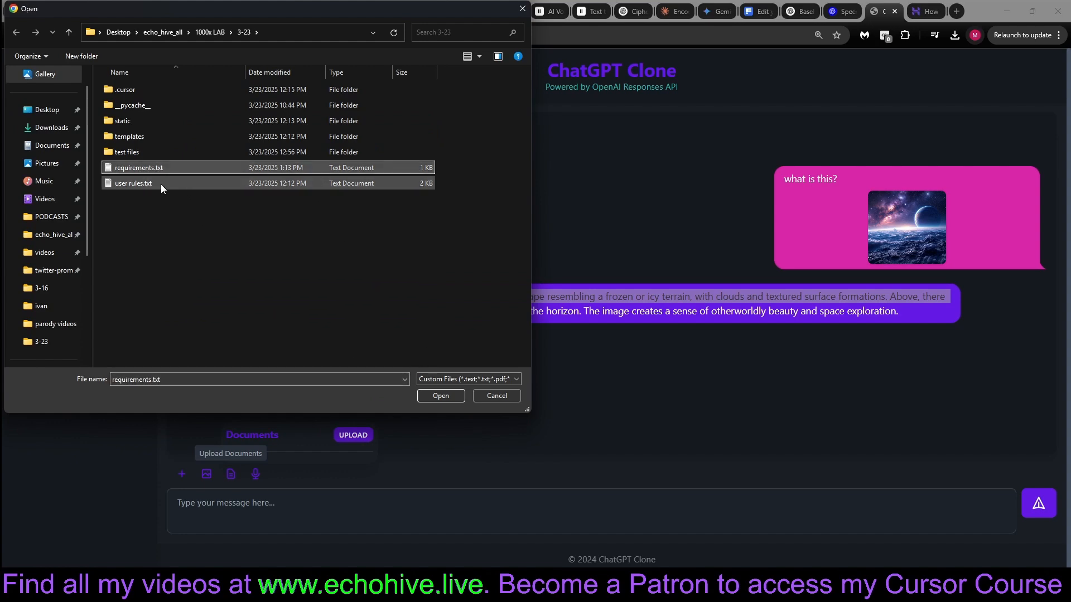
{"action": "left_click", "coordinate": [440, 396]}
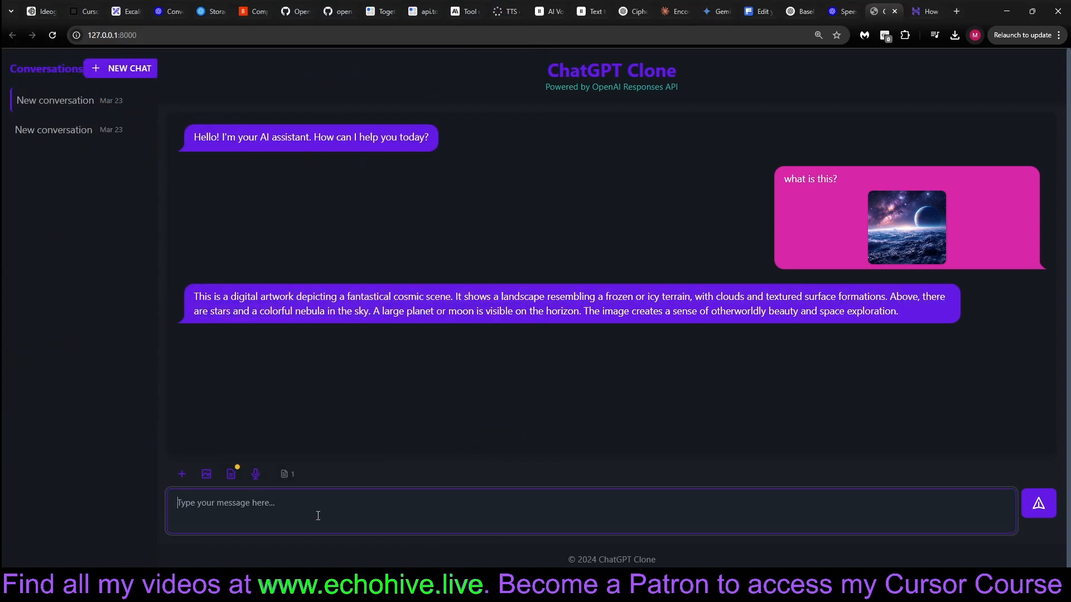
{"action": "type", "text": "what is this\"?"}
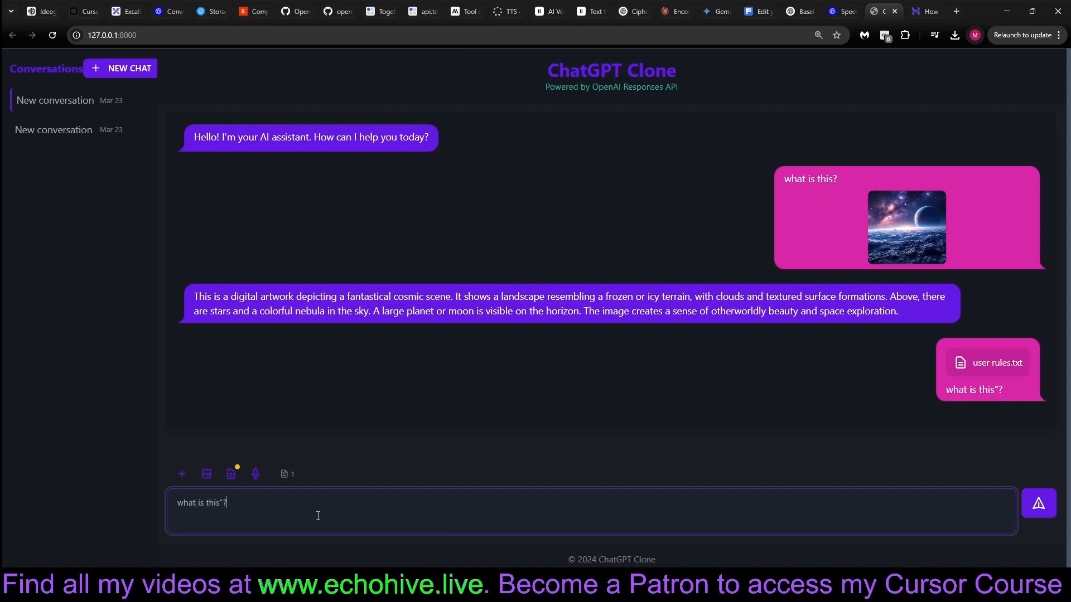
{"action": "left_click", "coordinate": [1038, 503]}
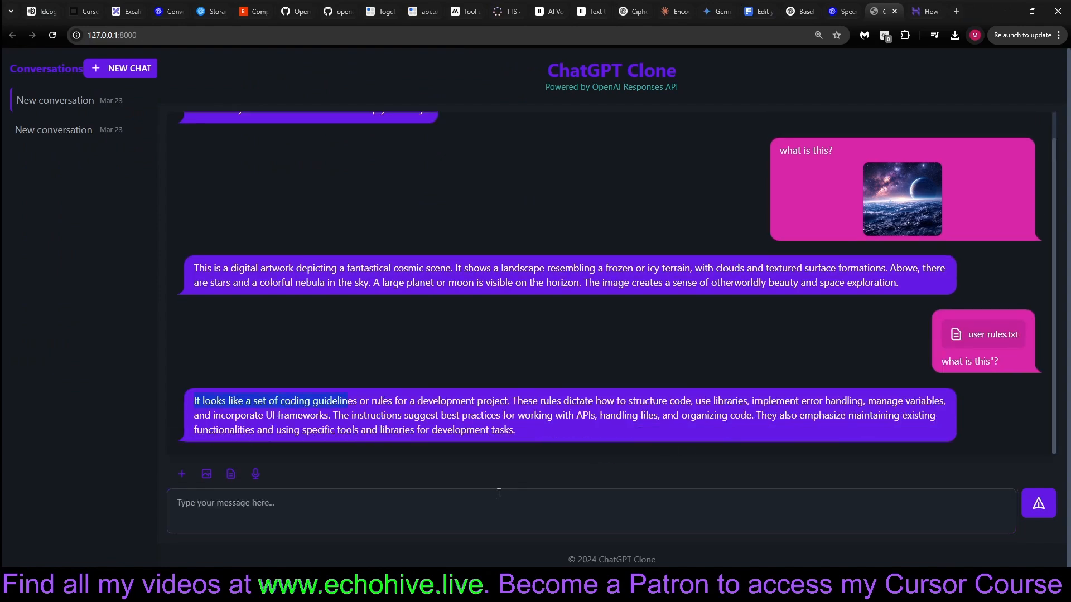
{"action": "mouse_move", "coordinate": [254, 474]}
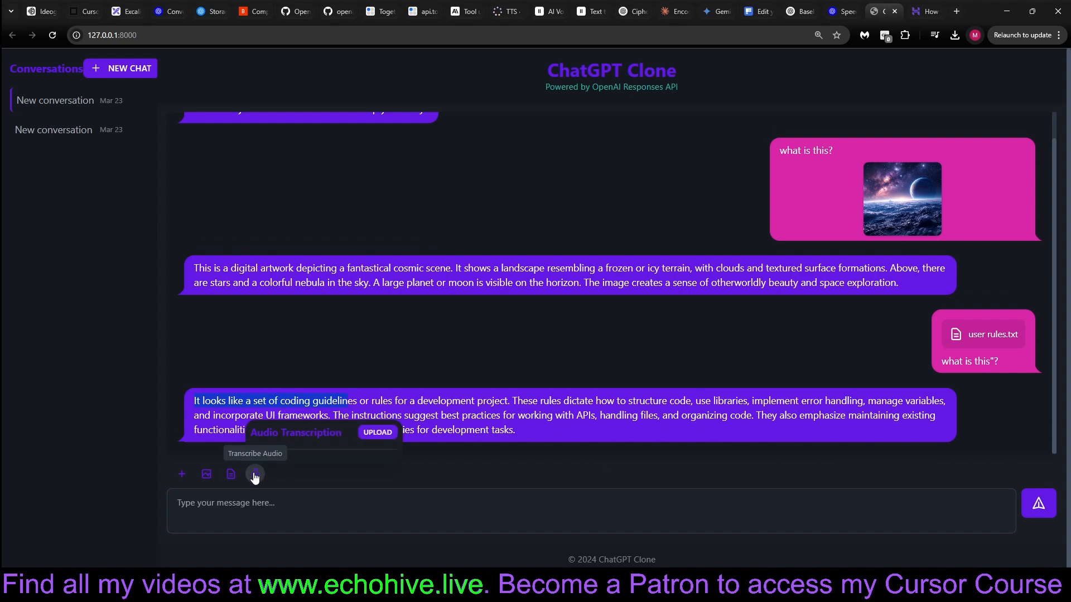
{"action": "mouse_move", "coordinate": [255, 485]}
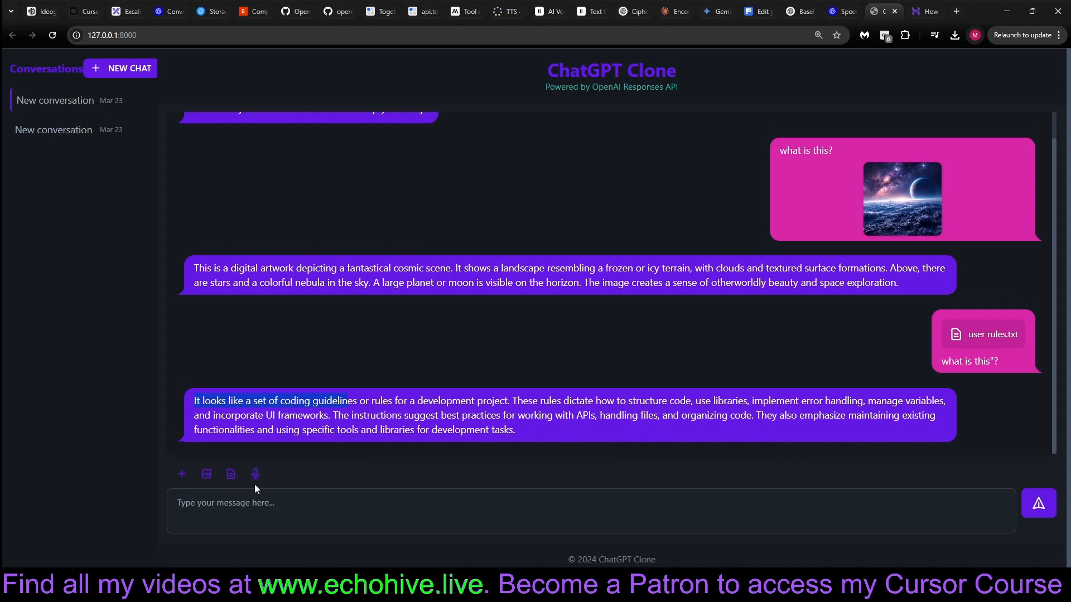
Upload the ElevenLabs audio clip in Audio Transcription and transcribe it.
{"action": "left_click", "coordinate": [255, 474]}
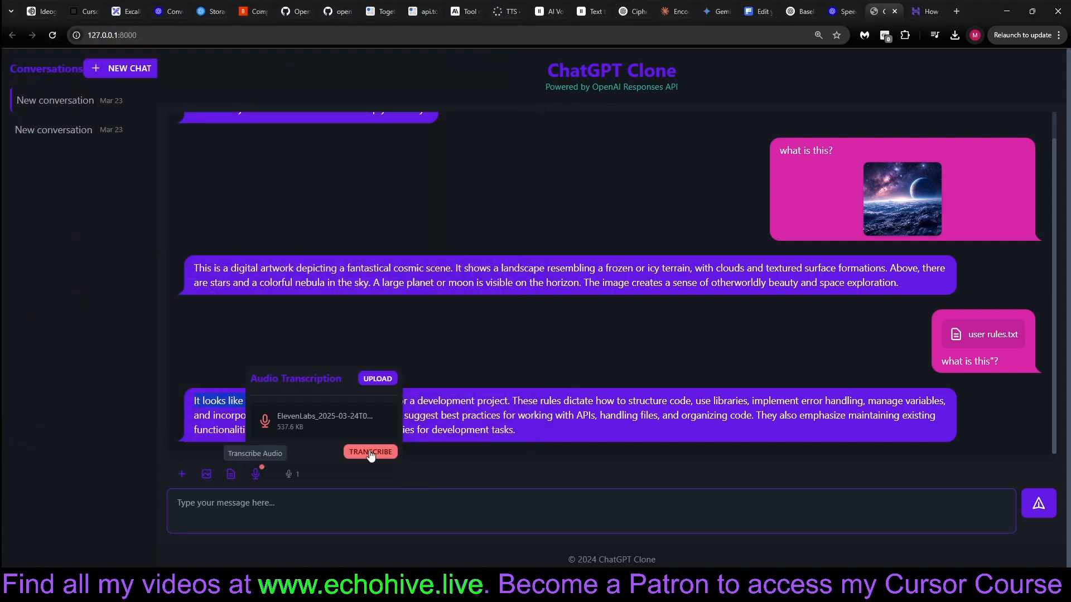
{"action": "left_click", "coordinate": [370, 453]}
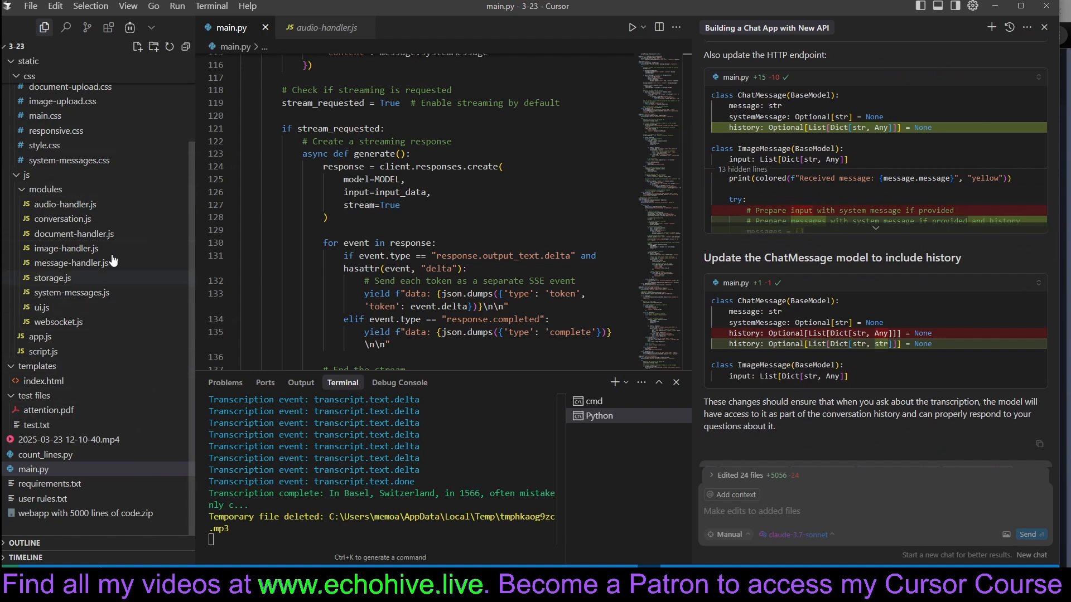
{"action": "mouse_move", "coordinate": [205, 362]}
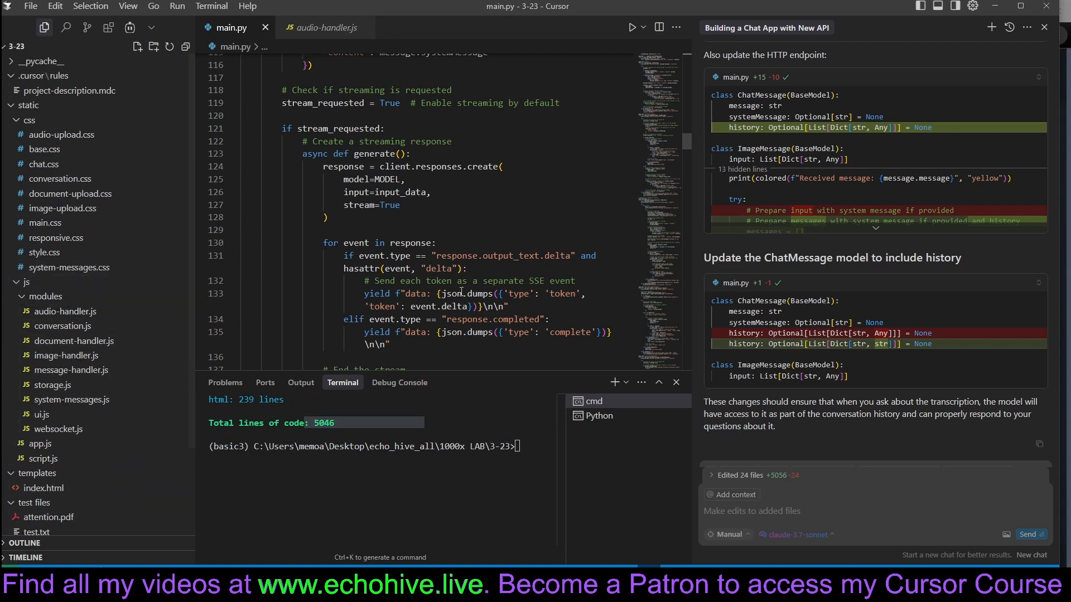
Open project-description.mdc from .cursor/rules, with the terminal showing 5046 lines.
{"action": "left_click", "coordinate": [68, 91]}
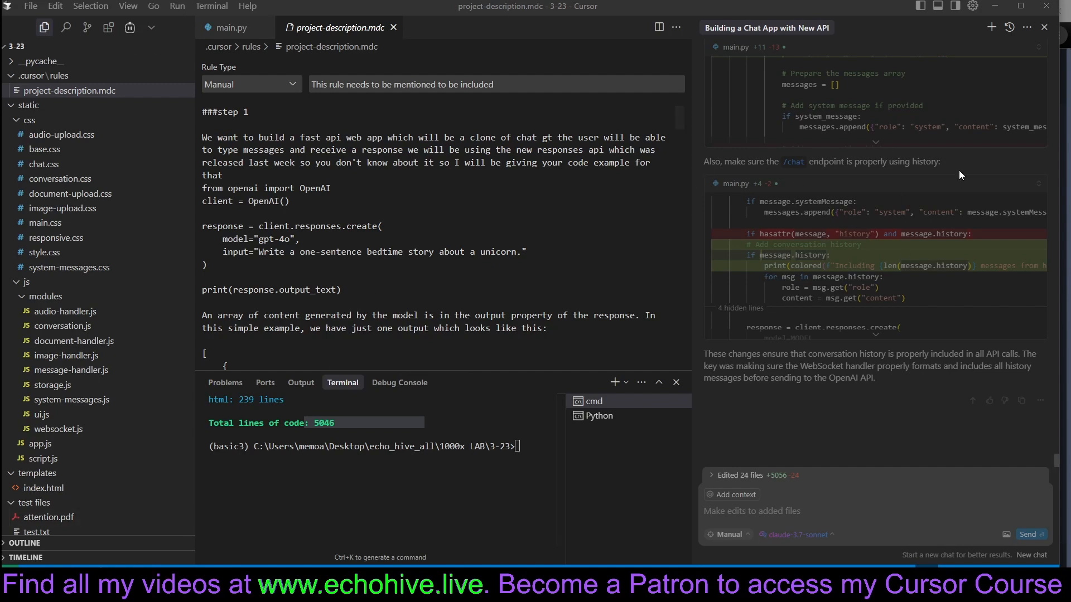
{"action": "mouse_move", "coordinate": [730, 534]}
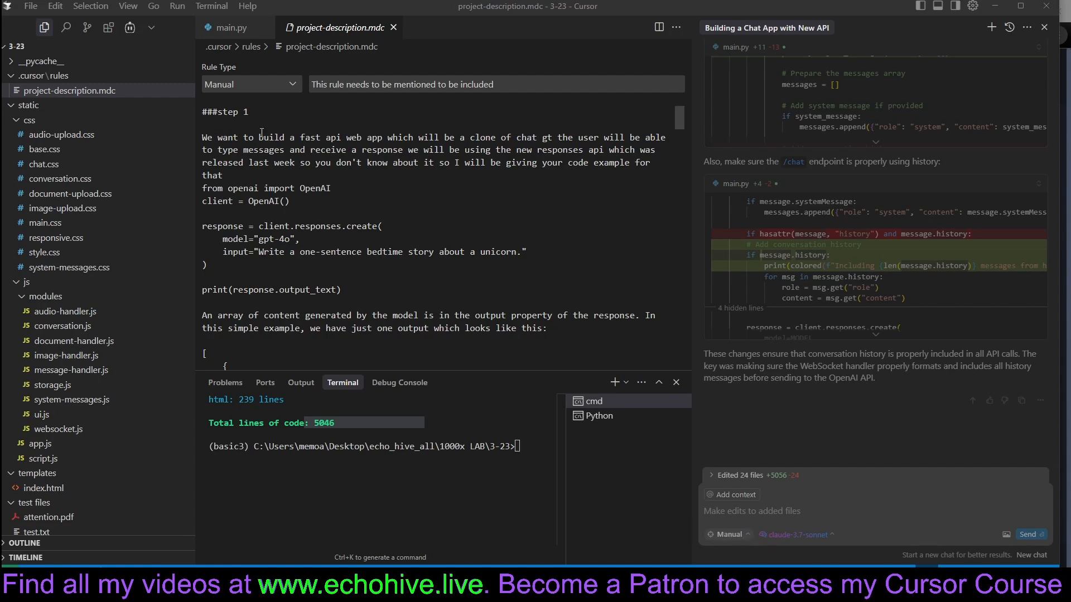
{"action": "mouse_move", "coordinate": [672, 317]}
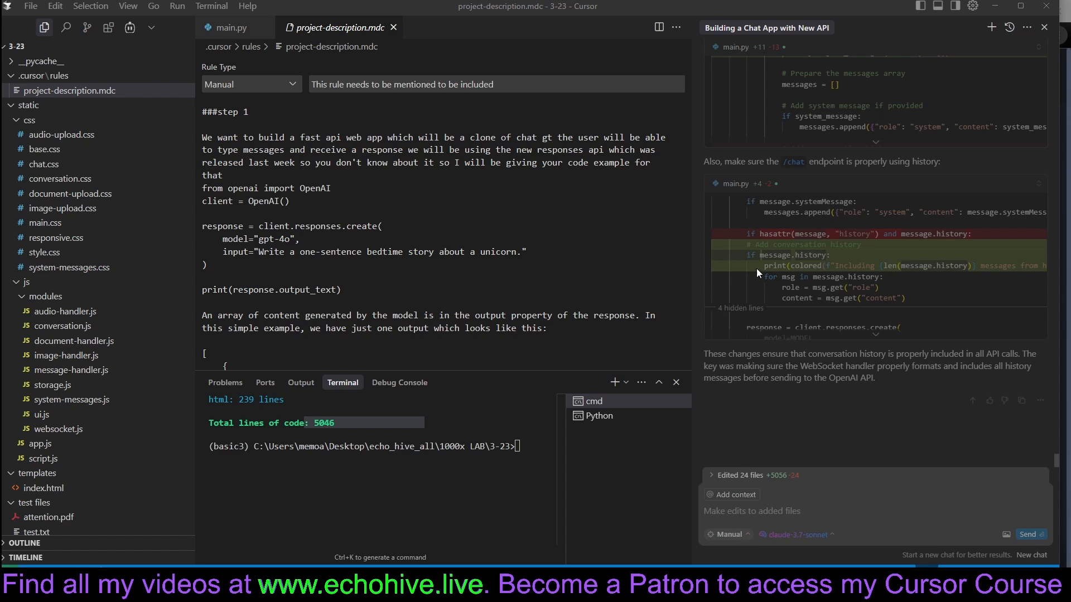
{"action": "mouse_move", "coordinate": [106, 95]}
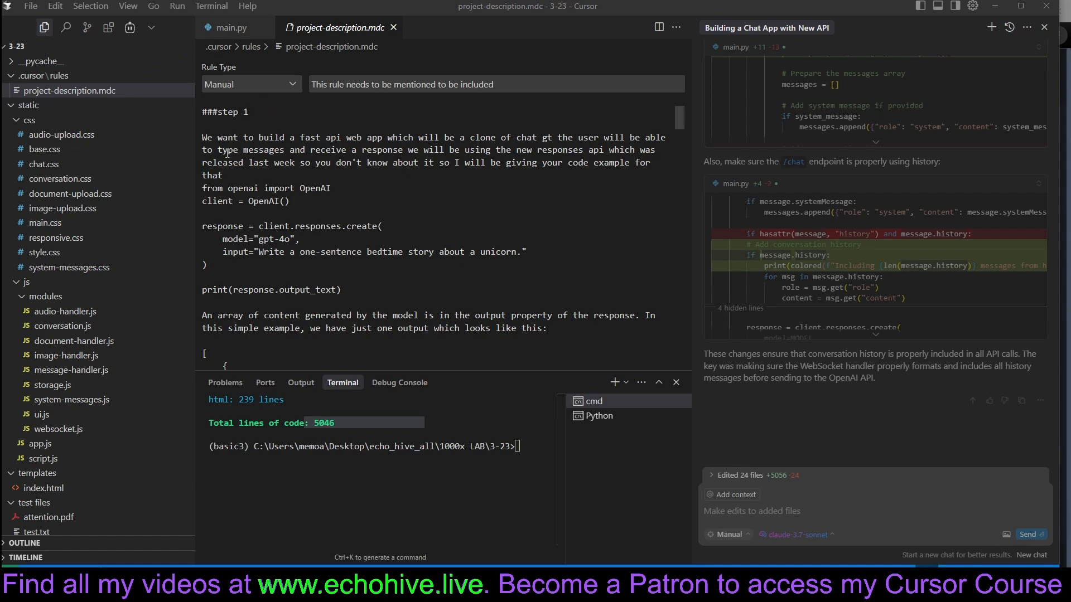
{"action": "left_click_drag", "start_coordinate": [201, 137], "coordinate": [244, 162]}
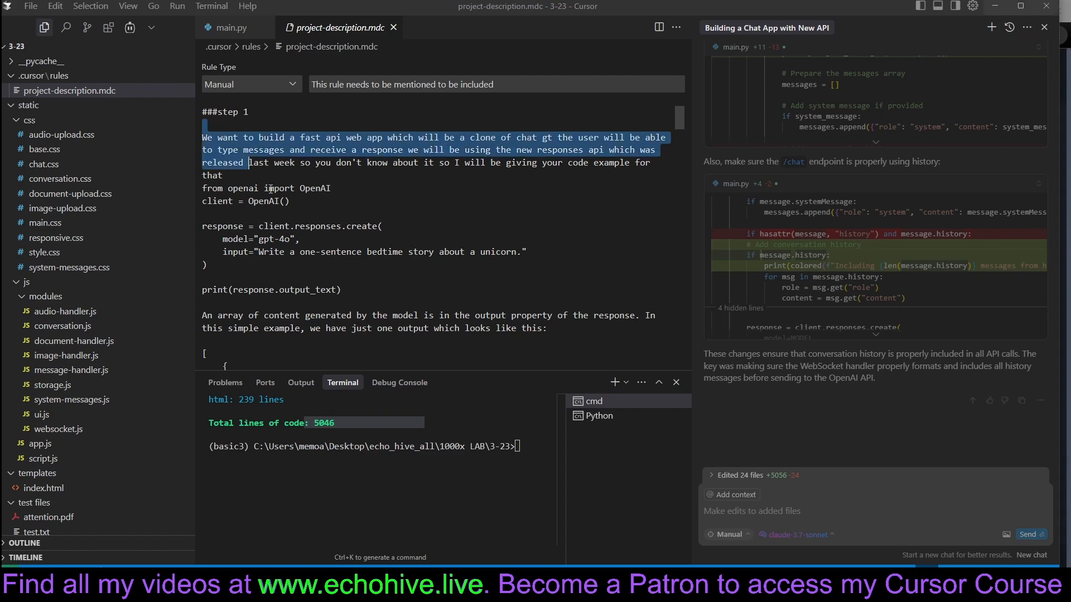
{"action": "scroll", "scroll_direction": "down", "scroll_amount": 3}
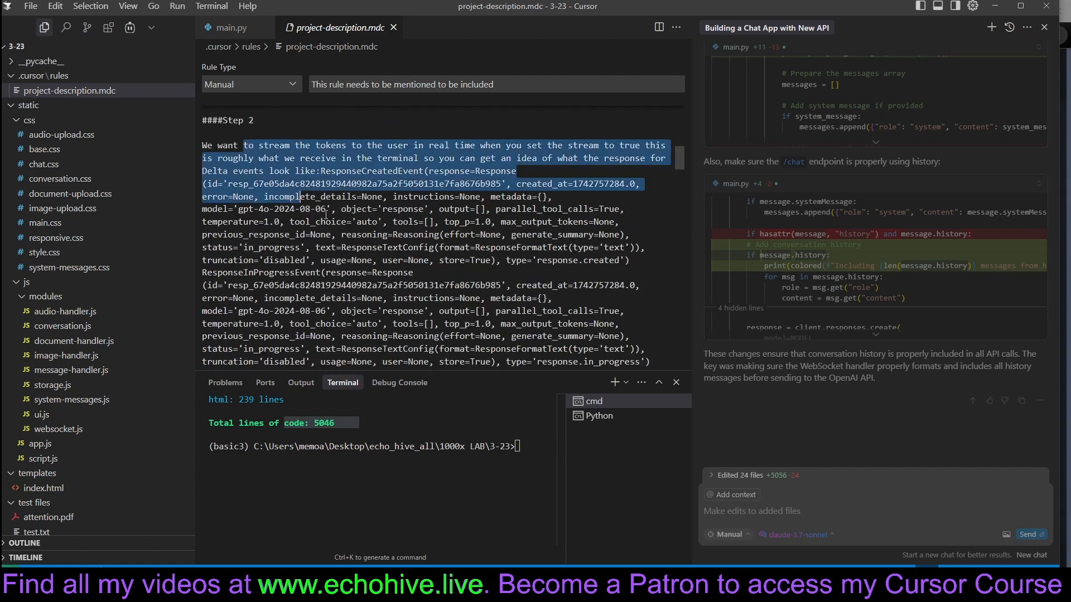
{"action": "left_click", "coordinate": [413, 247]}
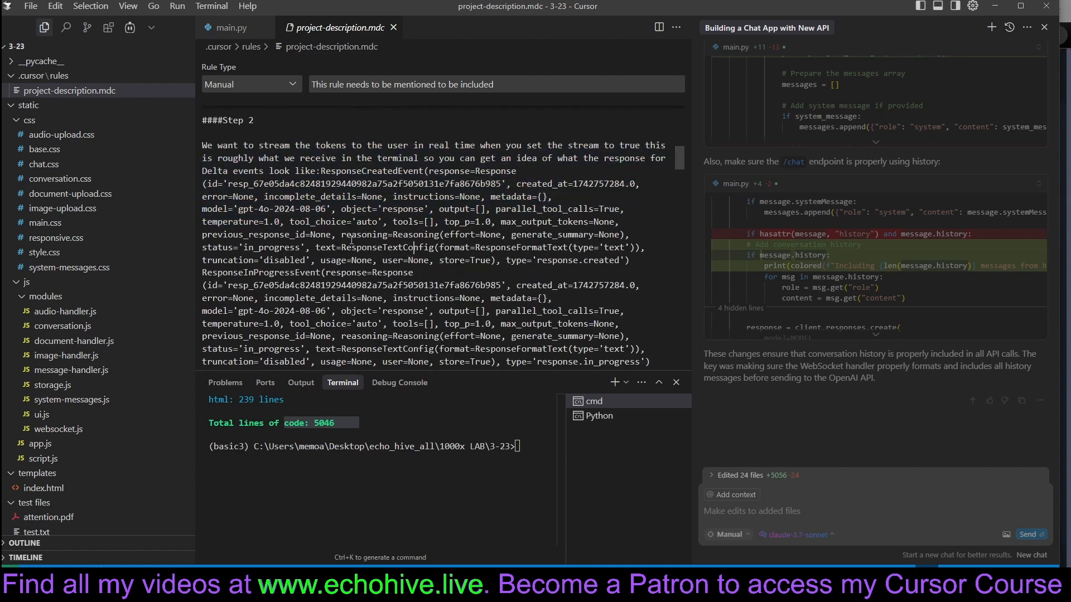
{"action": "scroll", "scroll_direction": "down", "scroll_amount": 3}
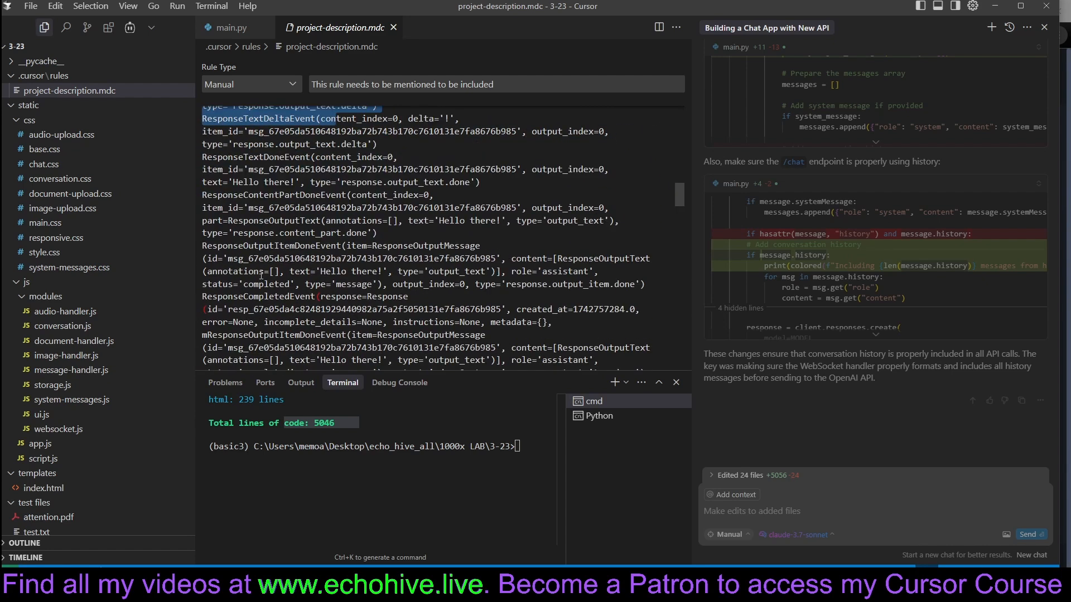
{"action": "scroll", "scroll_direction": "down", "scroll_amount": 3}
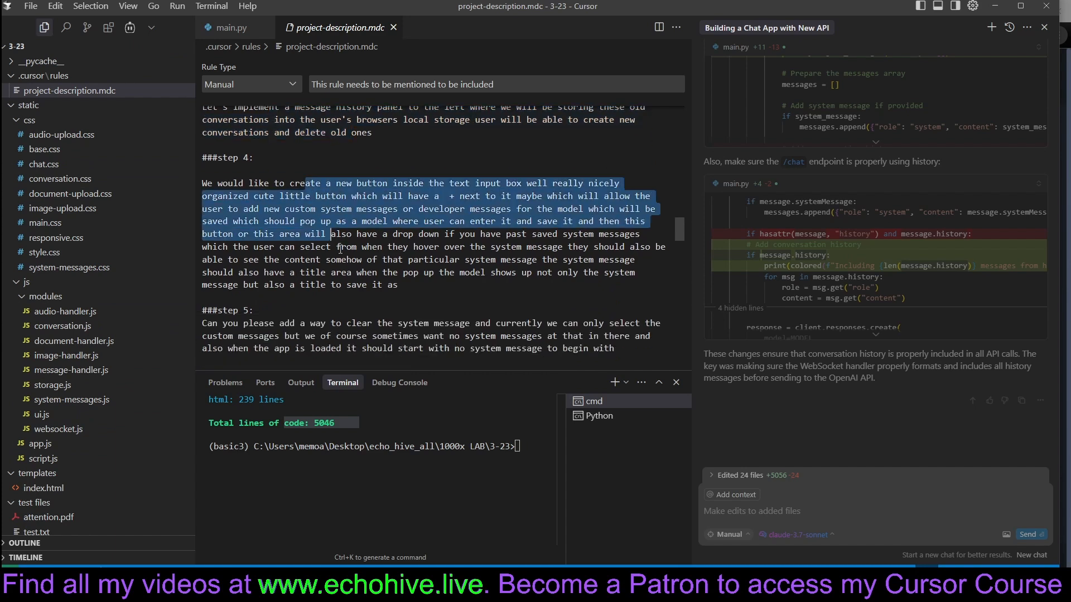
{"action": "scroll", "scroll_direction": "down", "scroll_amount": 3}
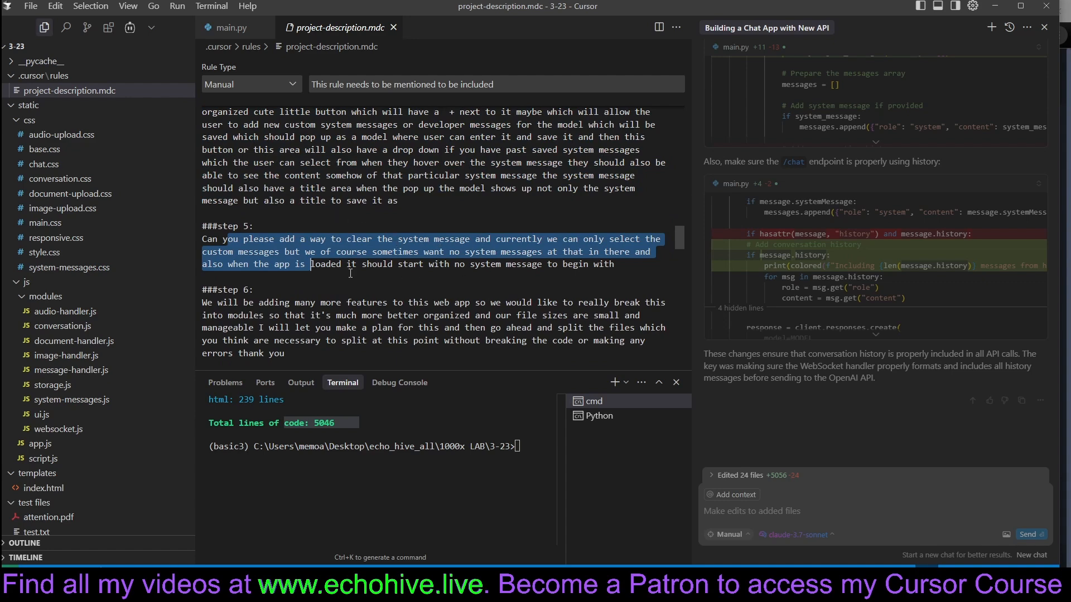
{"action": "scroll", "scroll_direction": "down", "scroll_amount": 3}
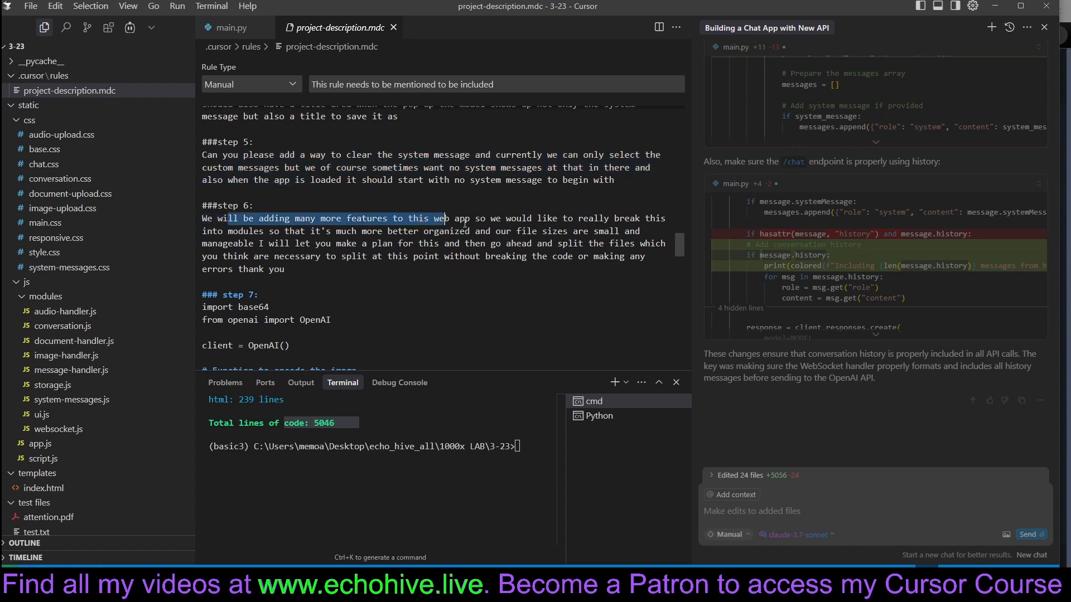
{"action": "left_click_drag", "start_coordinate": [443, 218], "coordinate": [557, 218]}
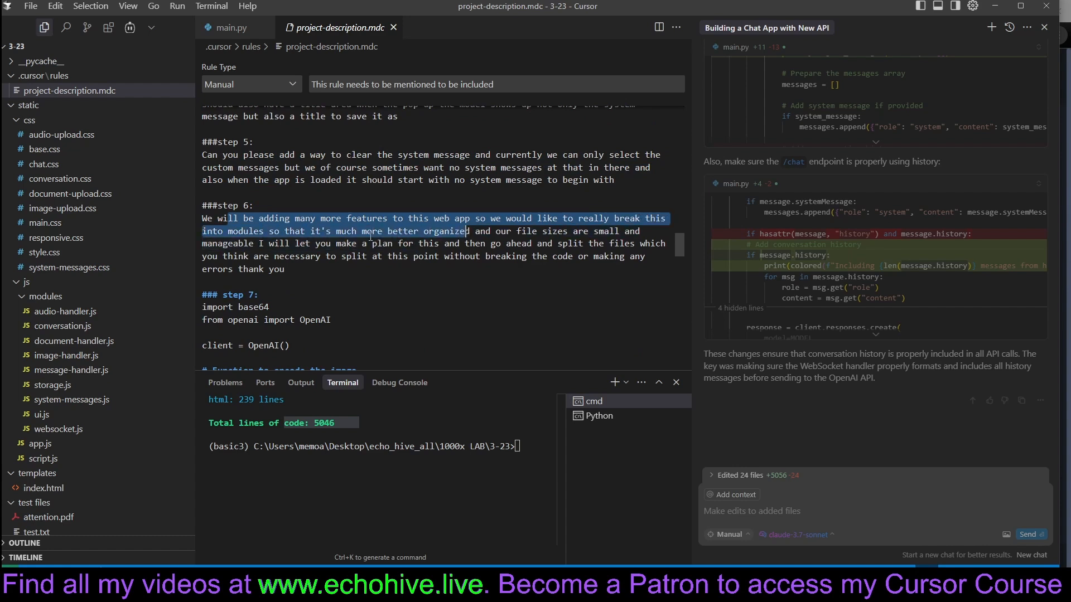
{"action": "left_click_drag", "start_coordinate": [462, 230], "coordinate": [288, 268]}
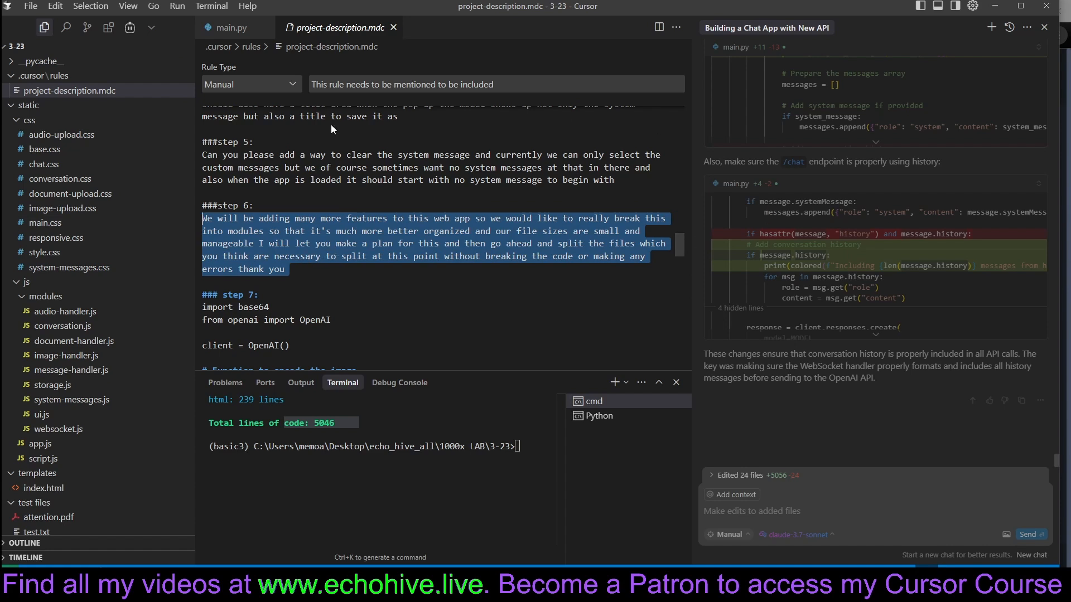
{"action": "left_click", "coordinate": [605, 64]}
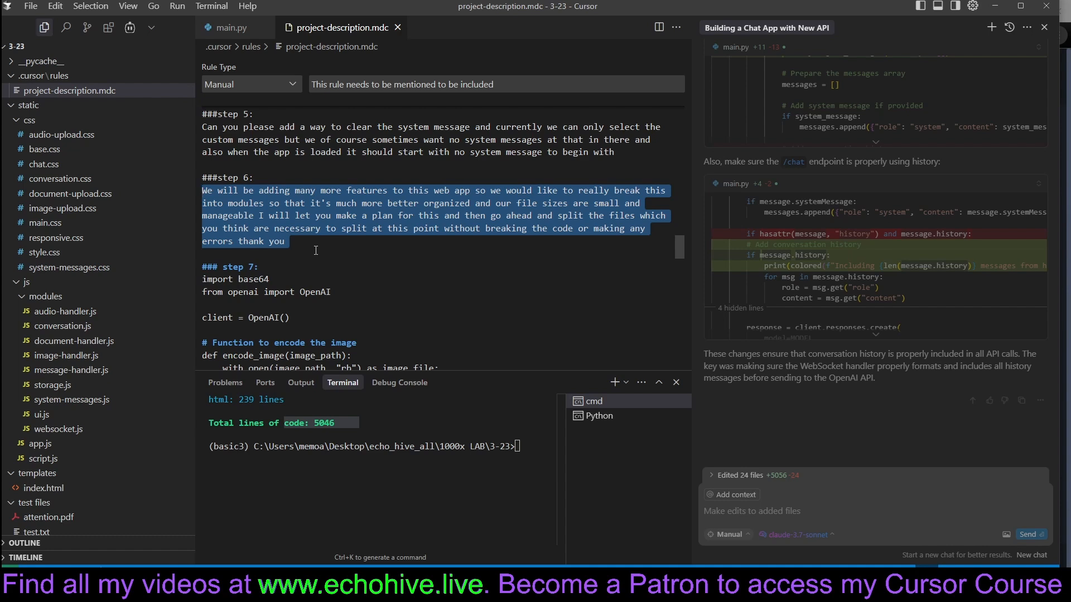
{"action": "scroll", "scroll_direction": "down", "scroll_amount": 3}
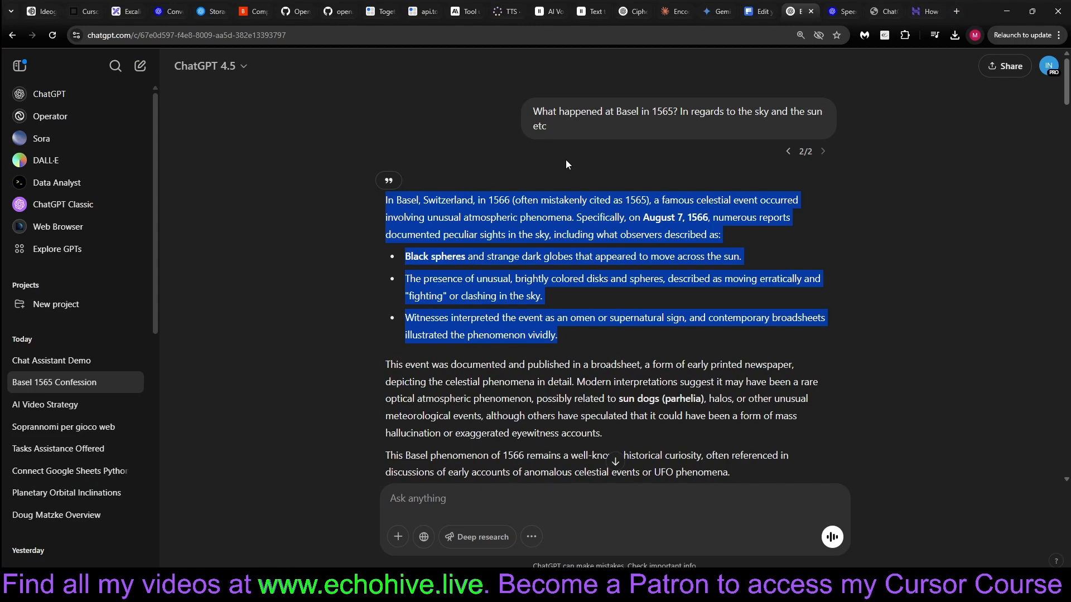
{"action": "left_click", "coordinate": [840, 11]}
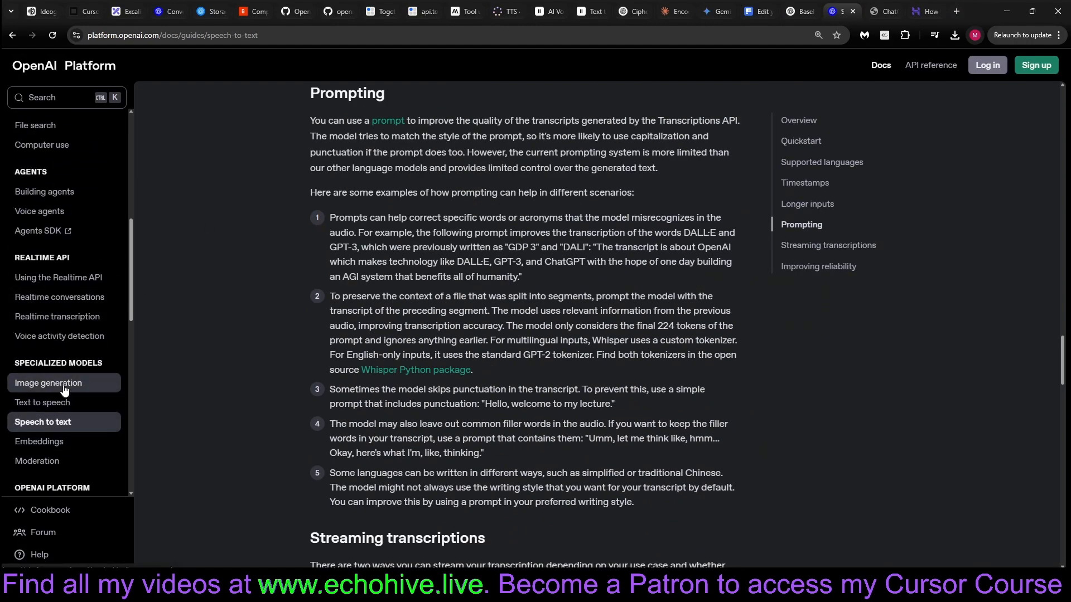
{"action": "left_click", "coordinate": [48, 382]}
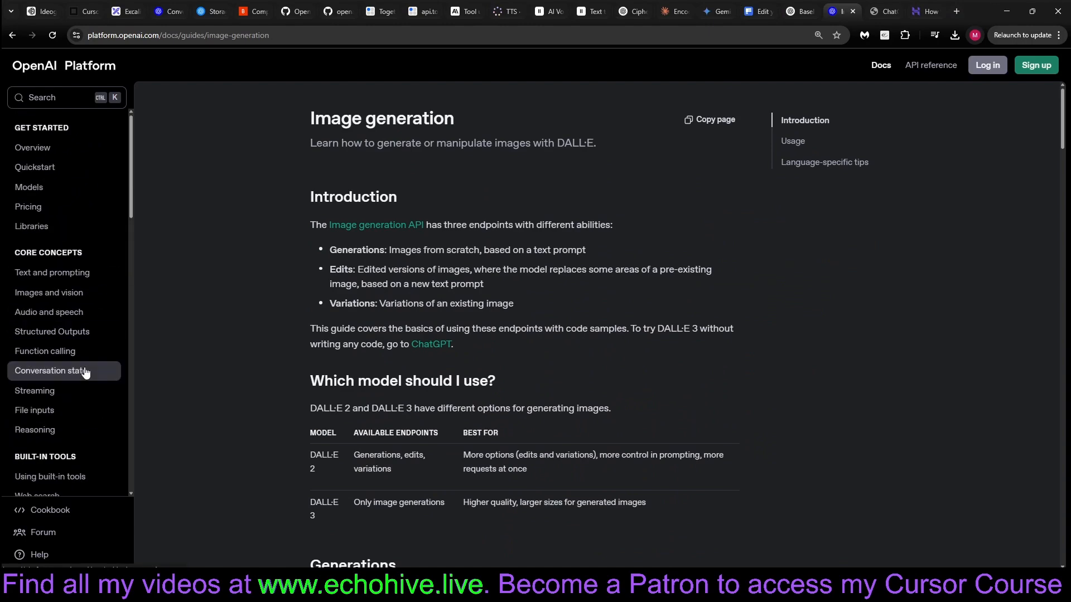
{"action": "left_click", "coordinate": [48, 293]}
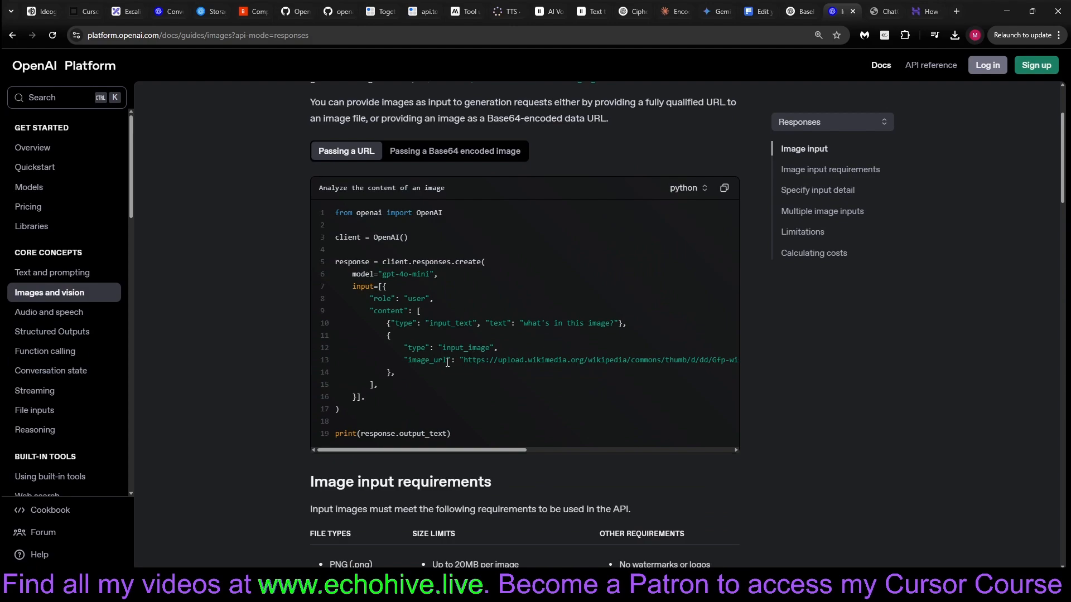
{"action": "scroll", "scroll_direction": "down", "scroll_amount": 3}
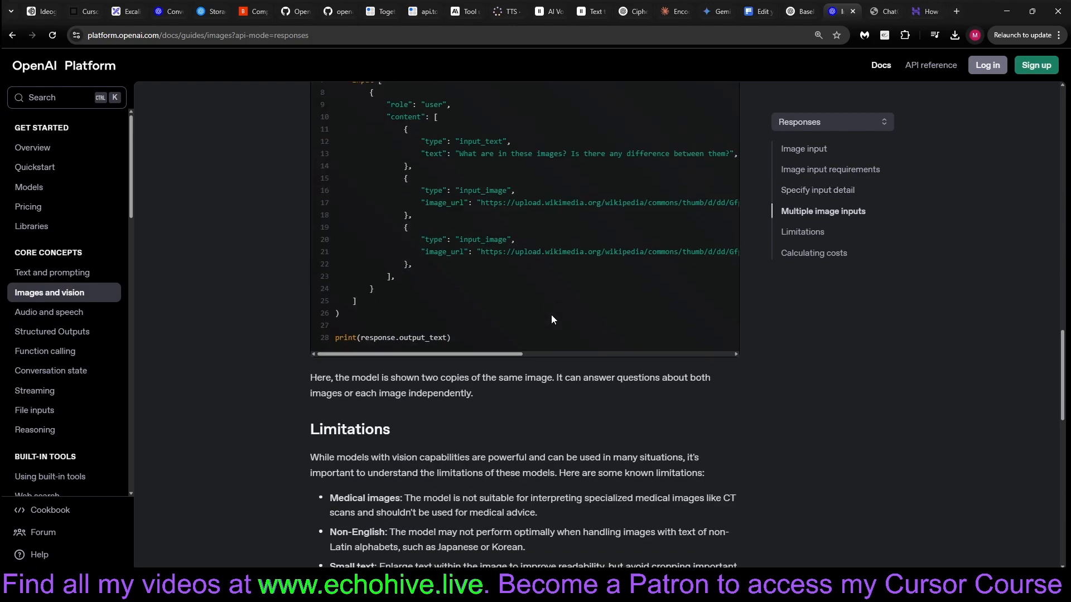
{"action": "scroll", "scroll_direction": "down", "scroll_amount": 3}
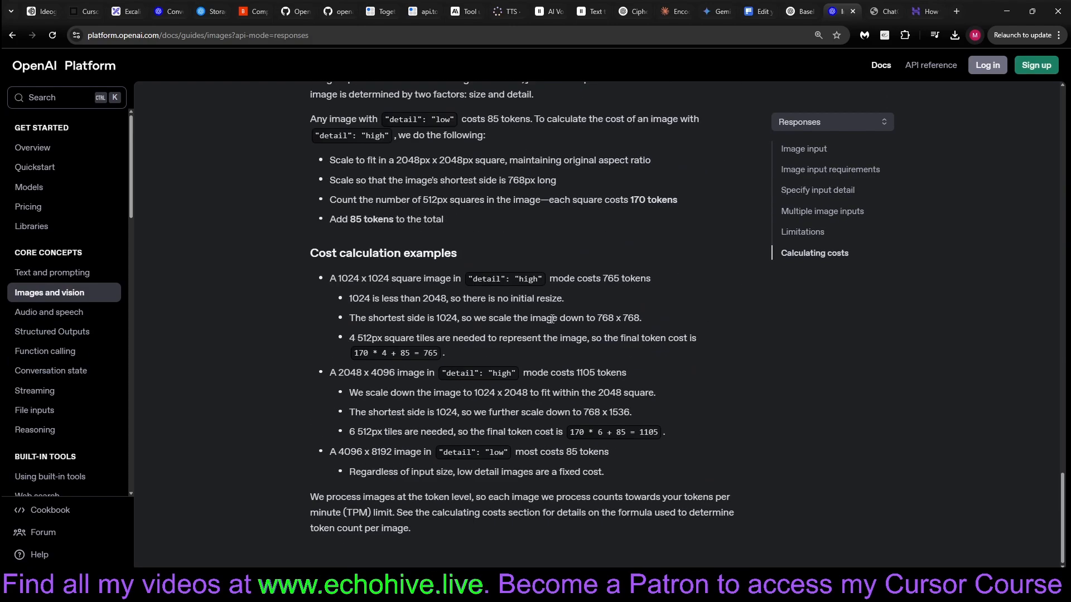
{"action": "left_click", "coordinate": [454, 281]}
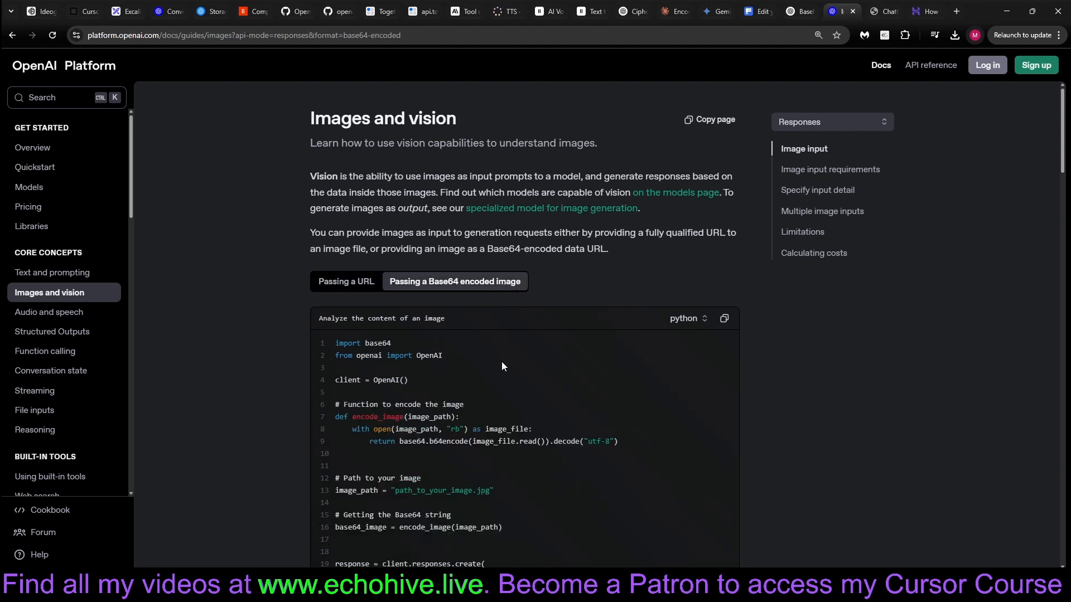
{"action": "scroll", "scroll_direction": "down", "scroll_amount": 3}
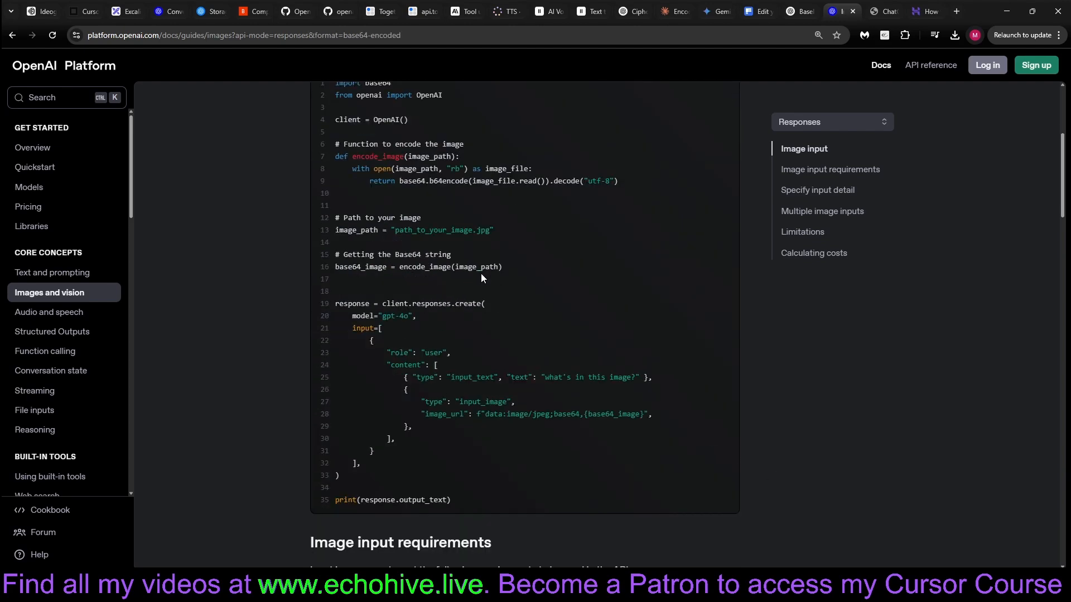
{"action": "mouse_move", "coordinate": [809, 545]}
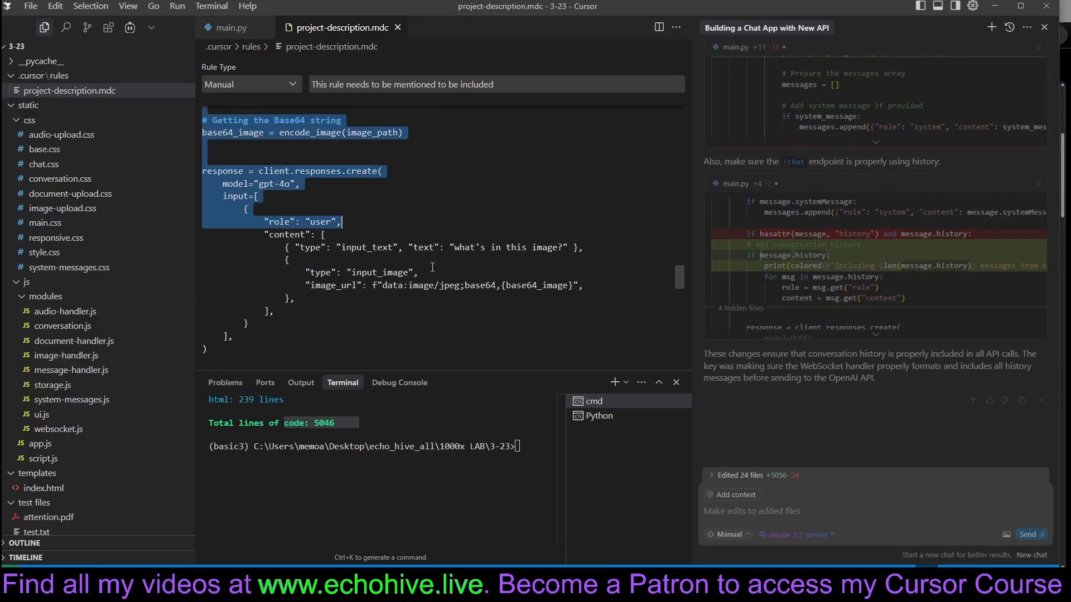
Scroll project-description.mdc to step 8 and highlight its 'pdf documents' text.
{"action": "scroll", "scroll_direction": "down", "scroll_amount": 3}
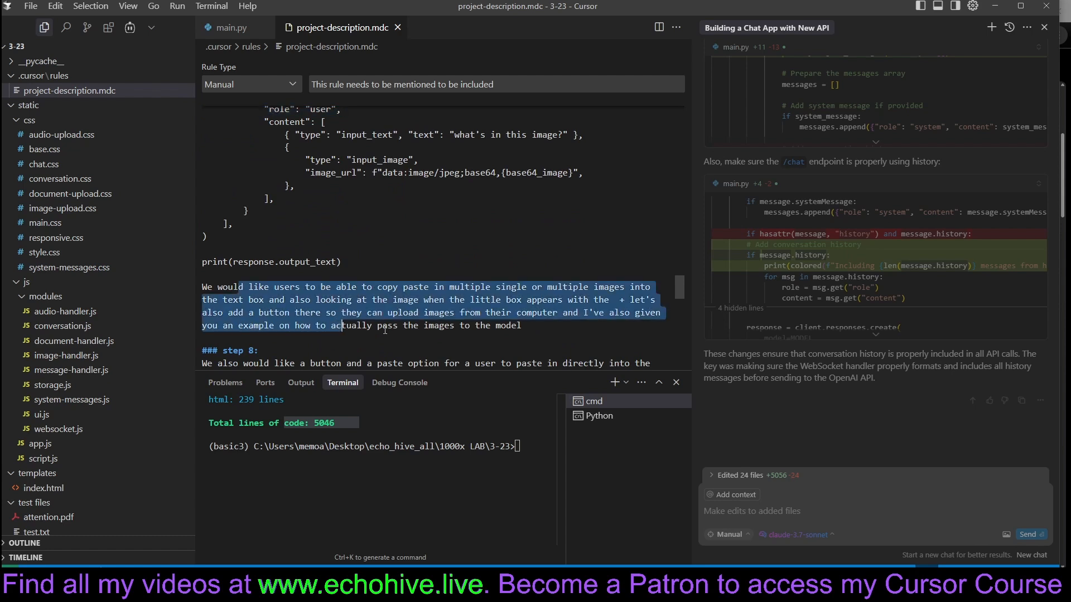
{"action": "mouse_move", "coordinate": [404, 295]}
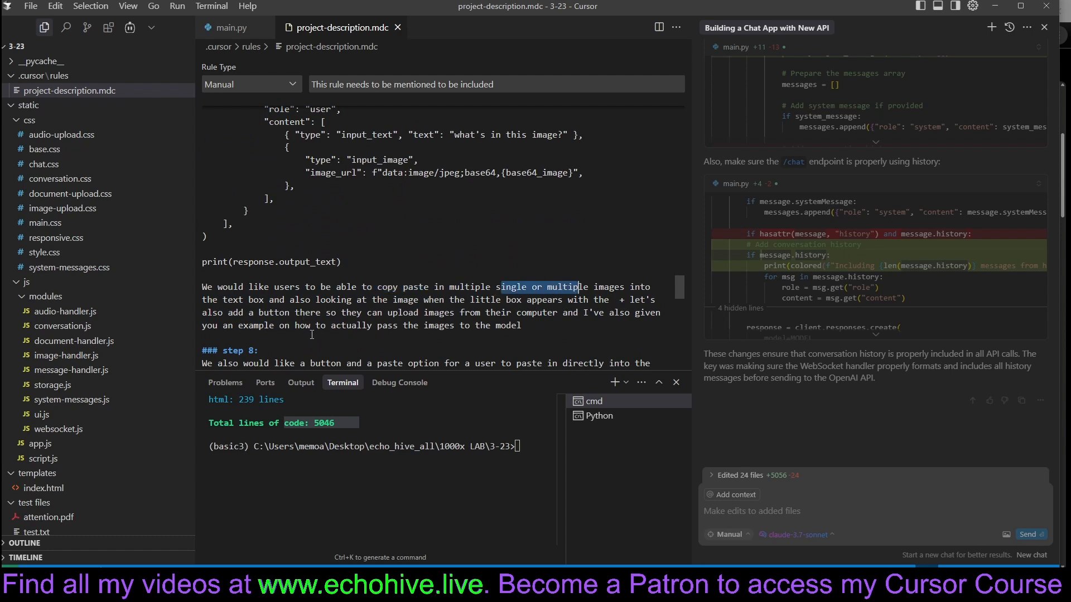
{"action": "scroll", "scroll_direction": "down", "scroll_amount": 3}
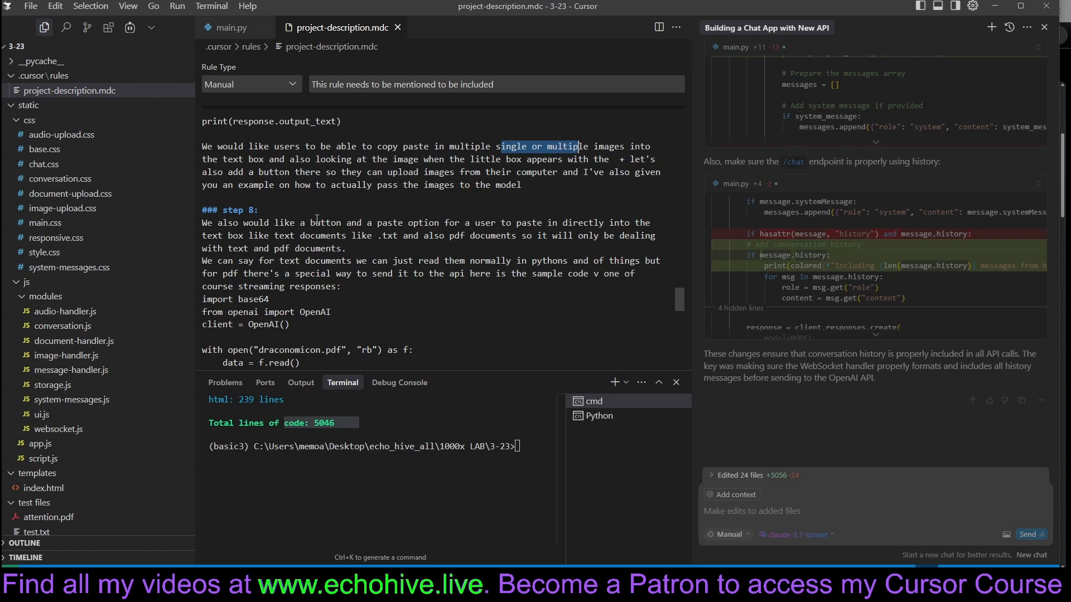
{"action": "mouse_move", "coordinate": [838, 313]}
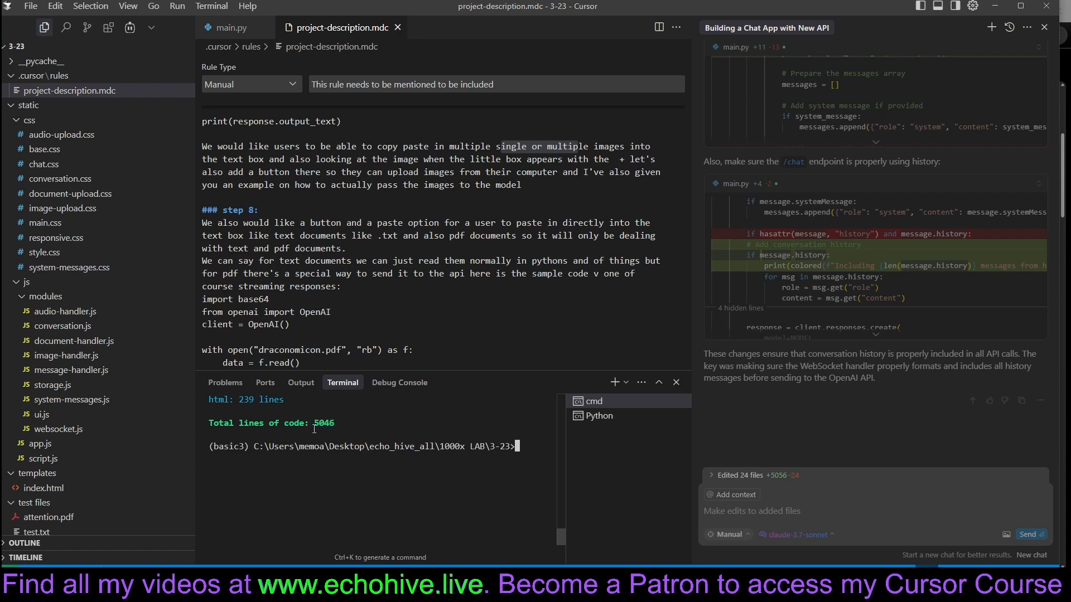
{"action": "double_click", "coordinate": [323, 423]}
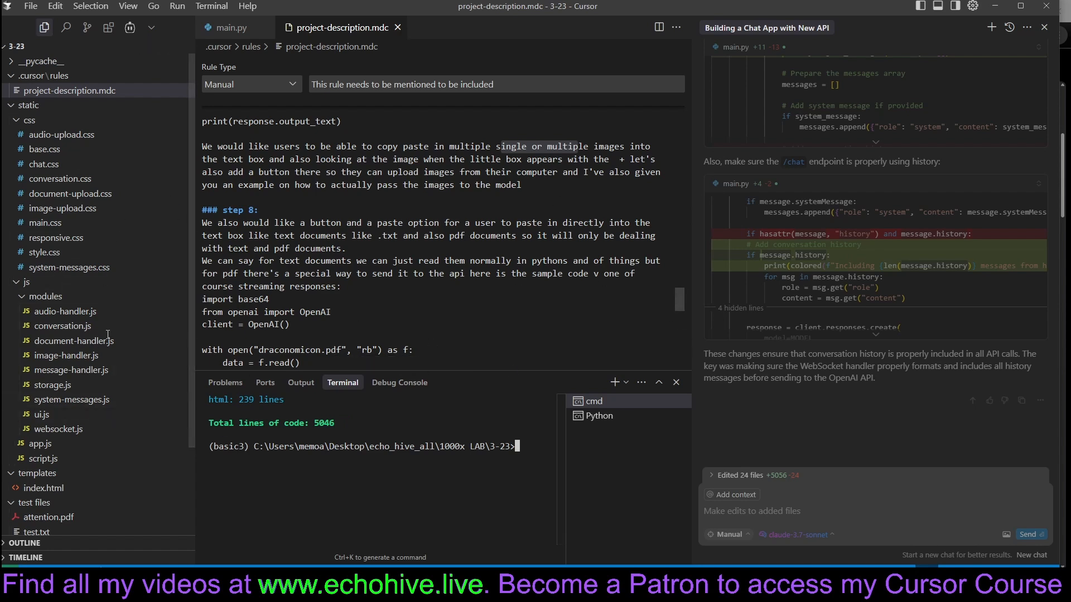
{"action": "mouse_move", "coordinate": [434, 338]}
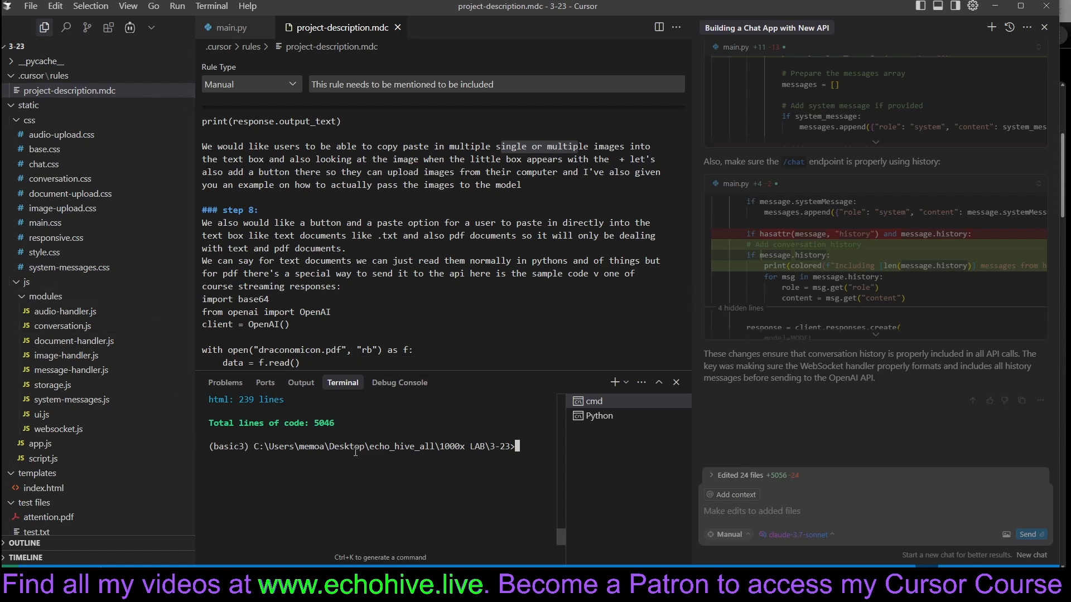
{"action": "left_click_drag", "start_coordinate": [203, 223], "coordinate": [257, 236]}
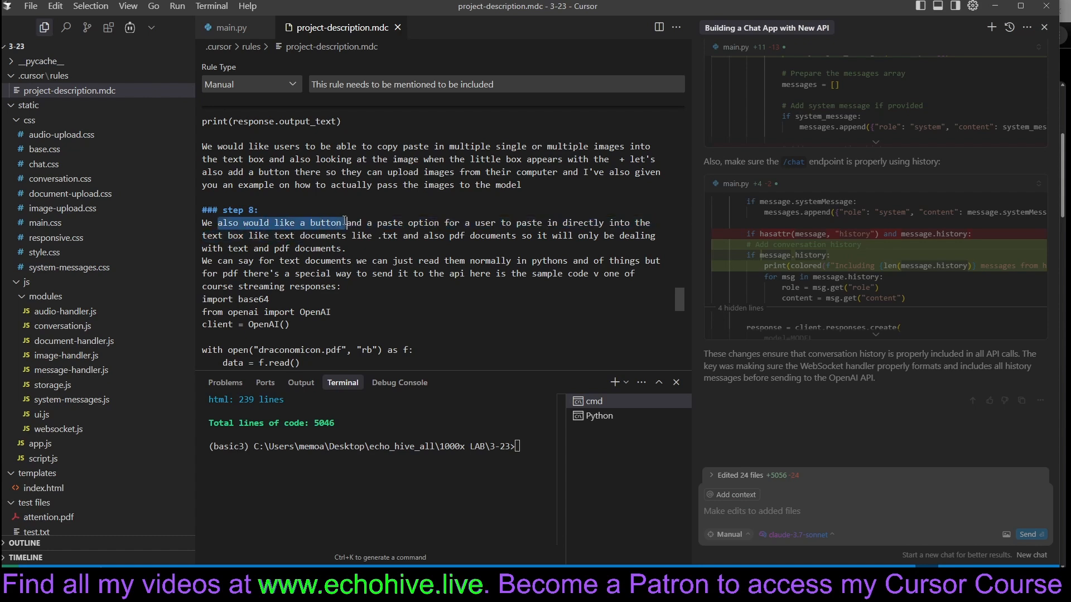
{"action": "left_click", "coordinate": [403, 223]}
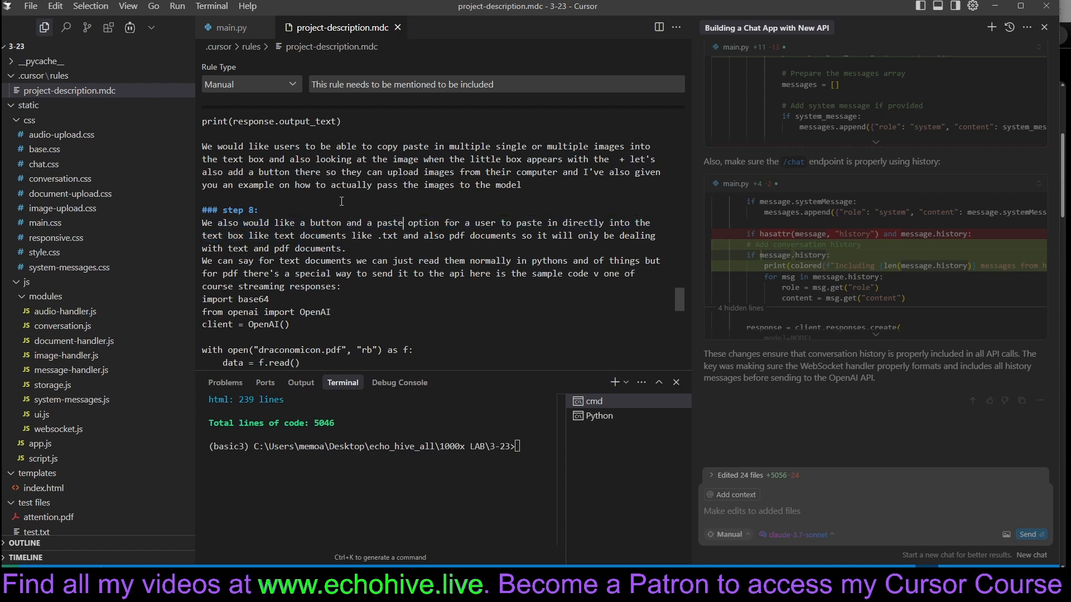
{"action": "left_click_drag", "start_coordinate": [271, 235], "coordinate": [415, 235]}
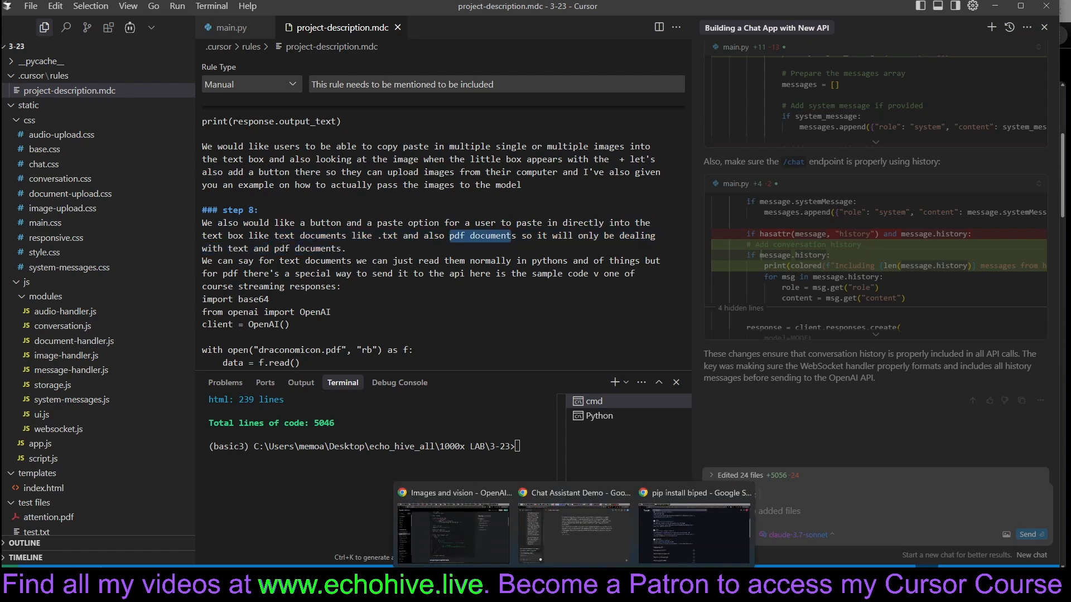
Open OpenAI's File inputs guide and highlight the Base64-encoded PDF example.
{"action": "left_click", "coordinate": [453, 493]}
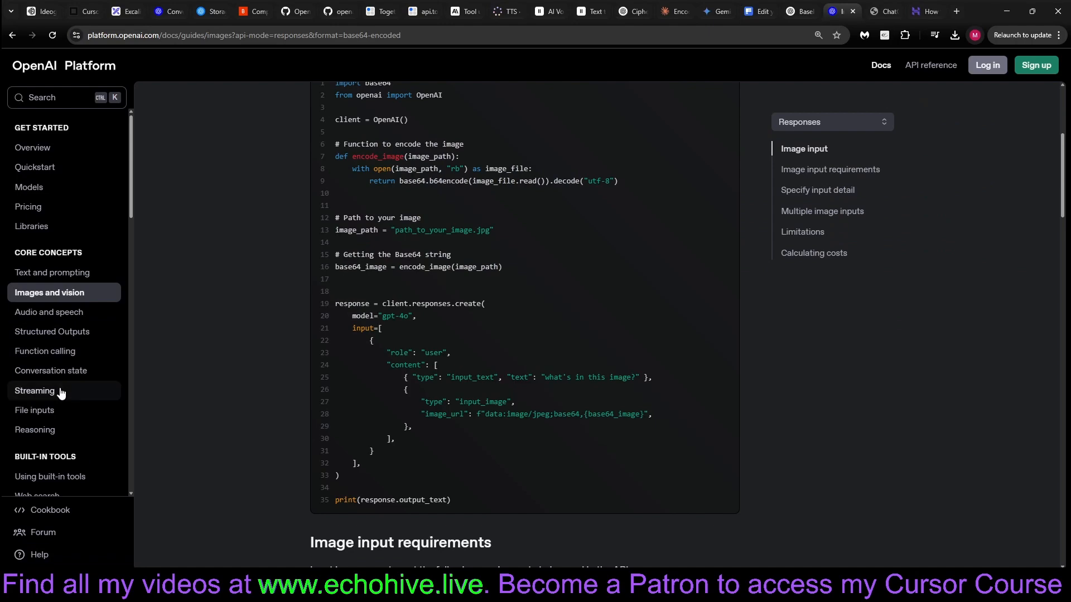
{"action": "left_click", "coordinate": [34, 410]}
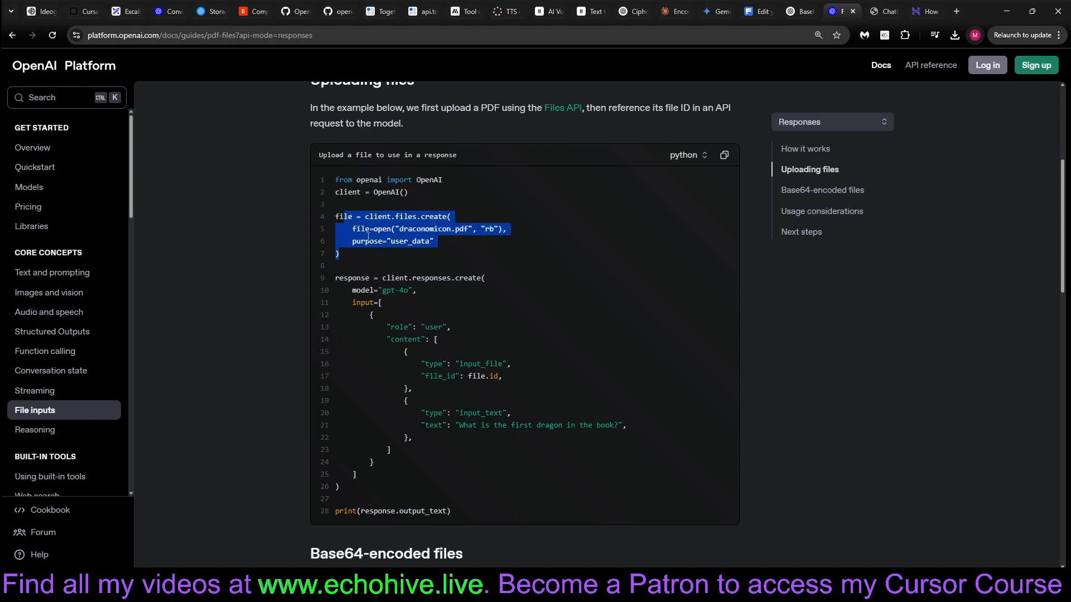
{"action": "scroll", "scroll_direction": "down", "scroll_amount": 3}
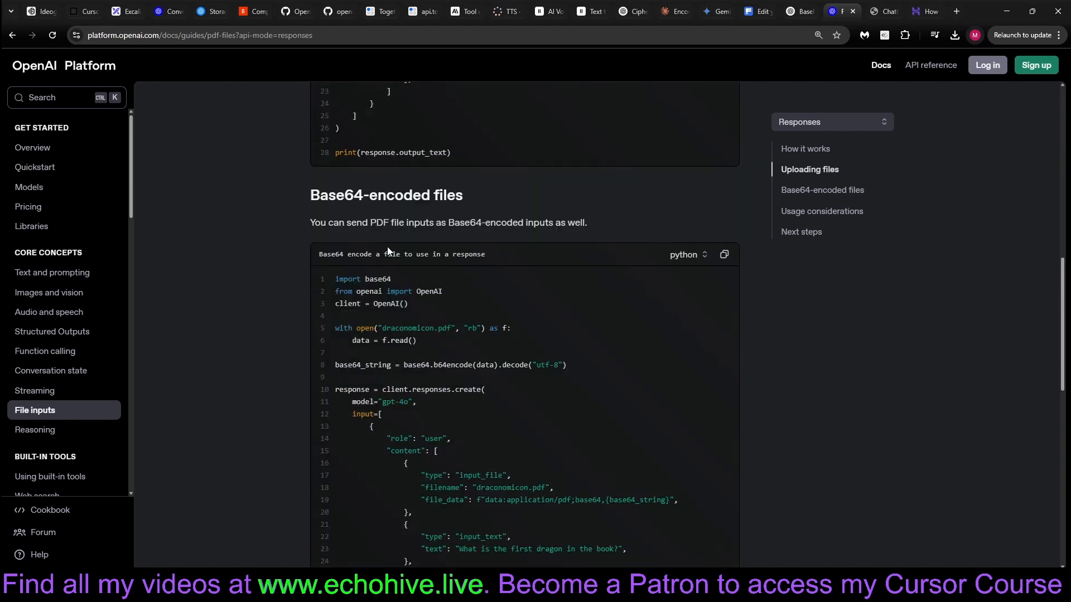
{"action": "scroll", "scroll_direction": "down", "scroll_amount": 3}
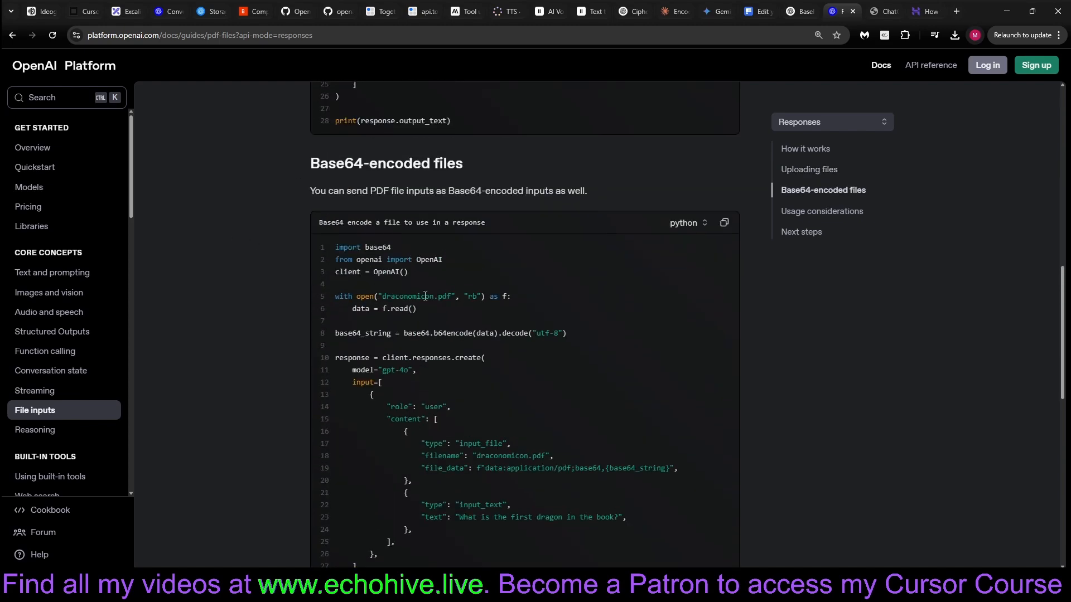
{"action": "left_click_drag", "start_coordinate": [360, 334], "coordinate": [547, 333]}
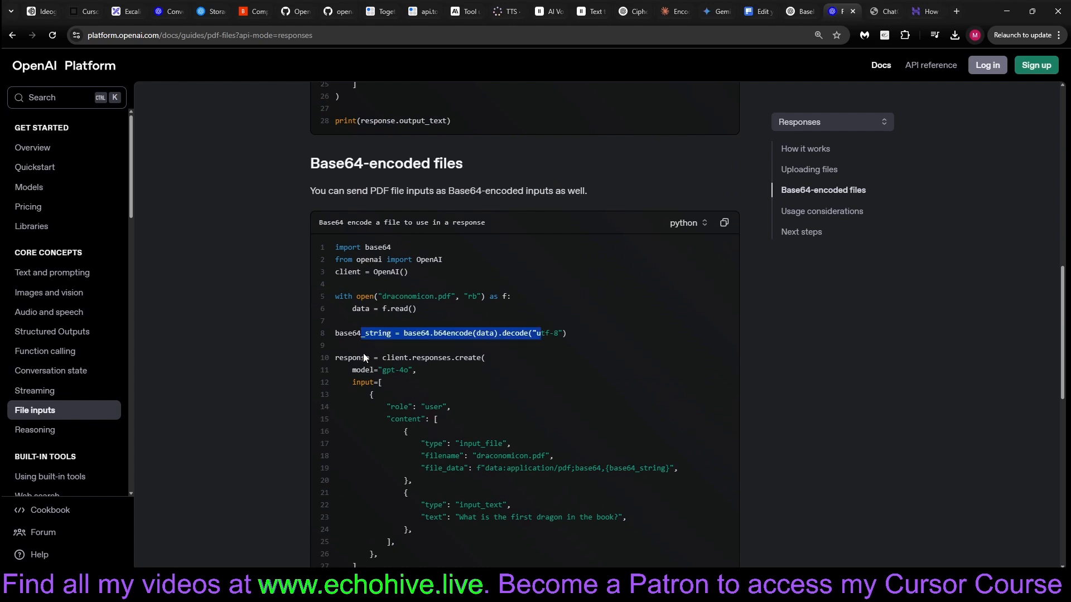
{"action": "left_click_drag", "start_coordinate": [362, 334], "coordinate": [536, 496]}
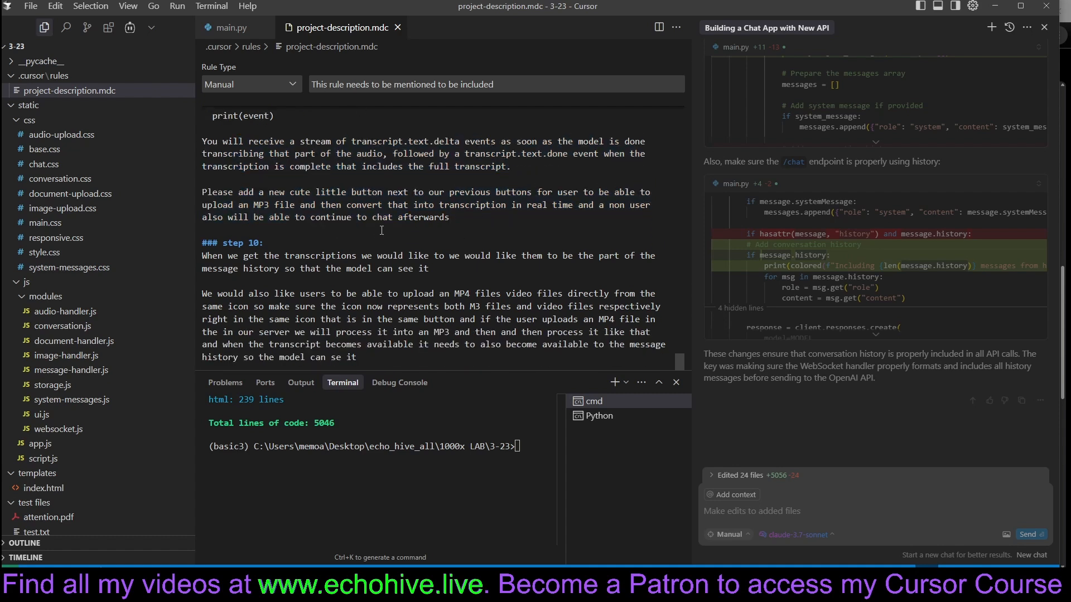
Highlight step 10 on transcription history and MP4 video uploads.
{"action": "left_click_drag", "start_coordinate": [252, 255], "coordinate": [355, 357]}
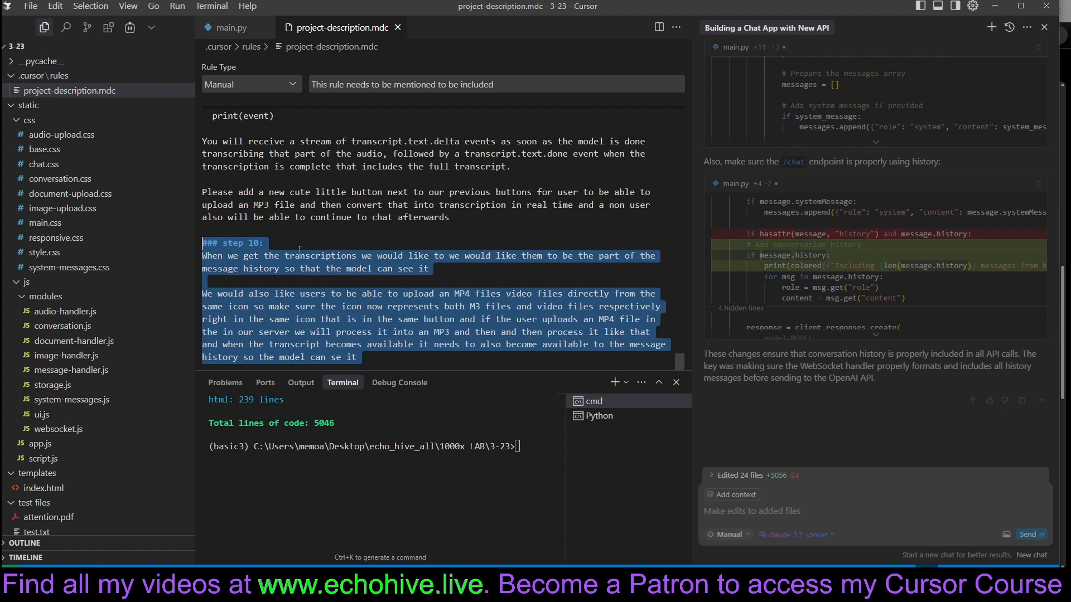
{"action": "left_click", "coordinate": [325, 247]}
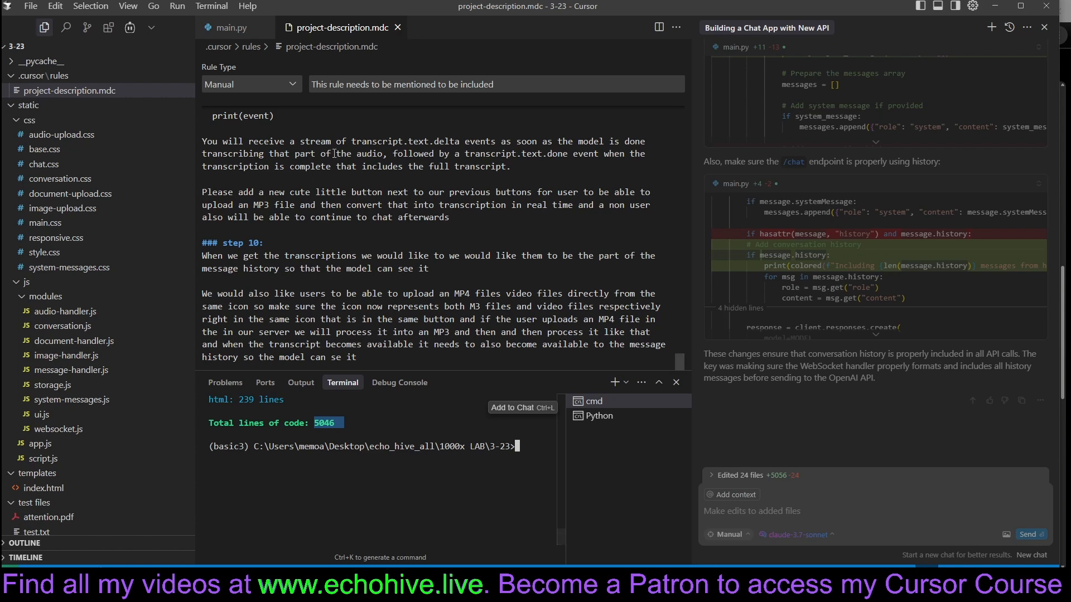
{"action": "mouse_move", "coordinate": [125, 176]}
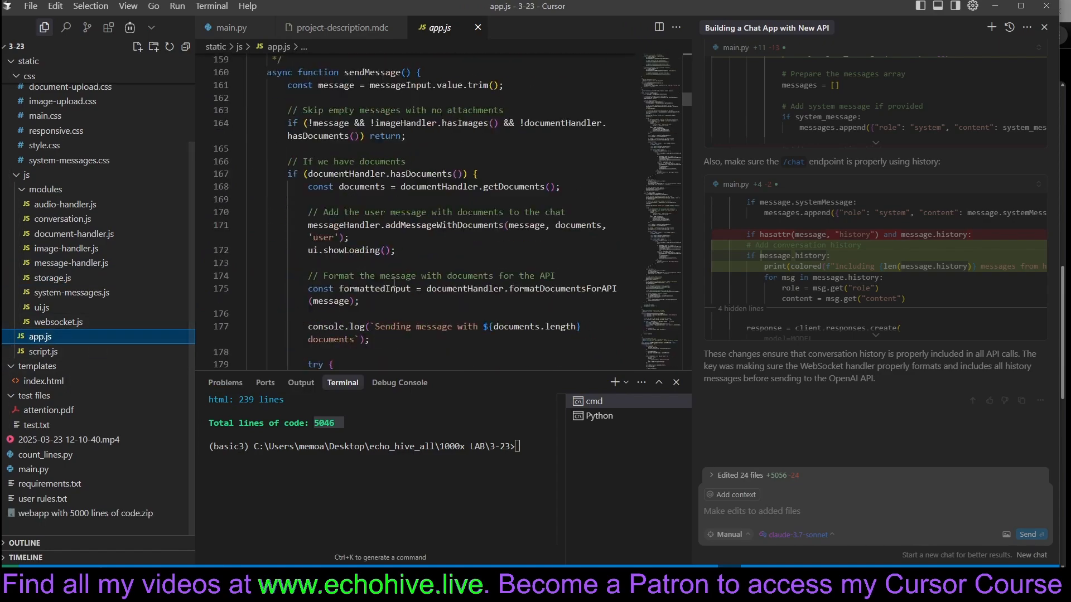
Scroll app.js to its end, where the new chat notification is removed.
{"action": "scroll", "scroll_direction": "down", "scroll_amount": 3}
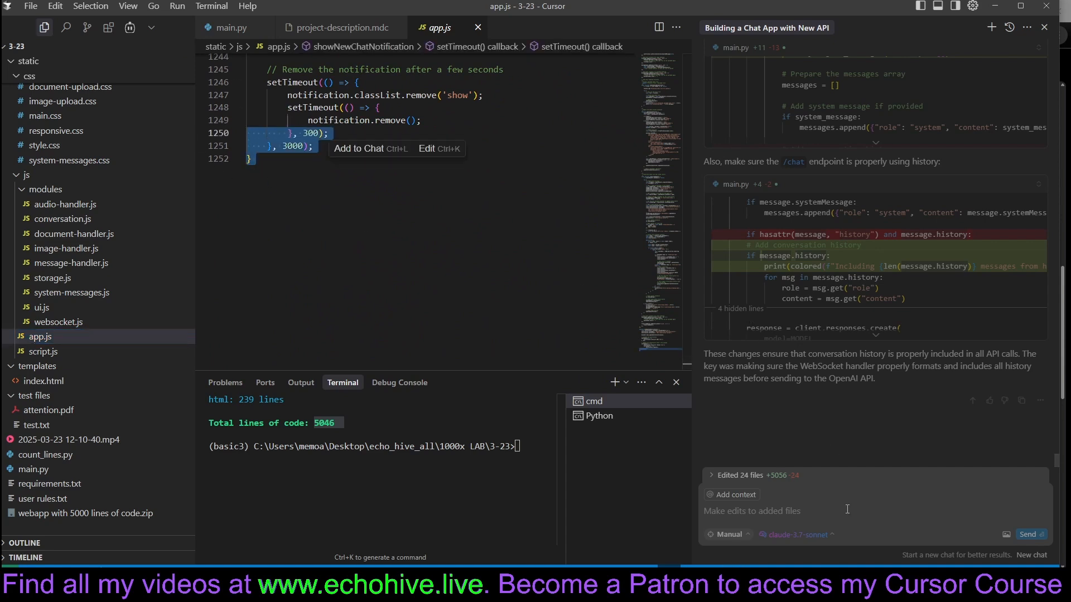
{"action": "left_click", "coordinate": [794, 535]}
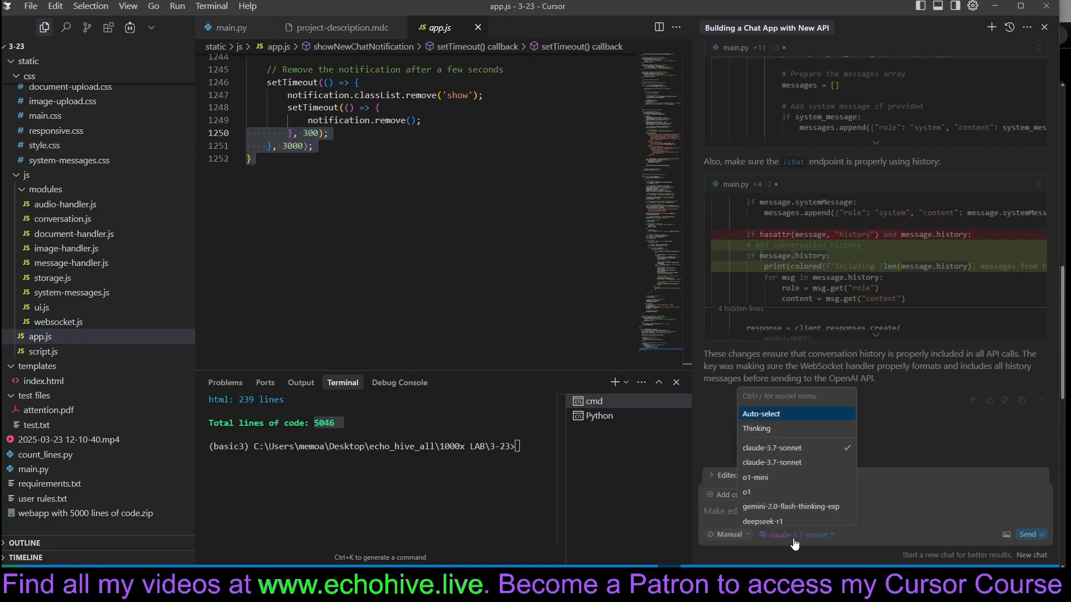
{"action": "mouse_move", "coordinate": [789, 469]}
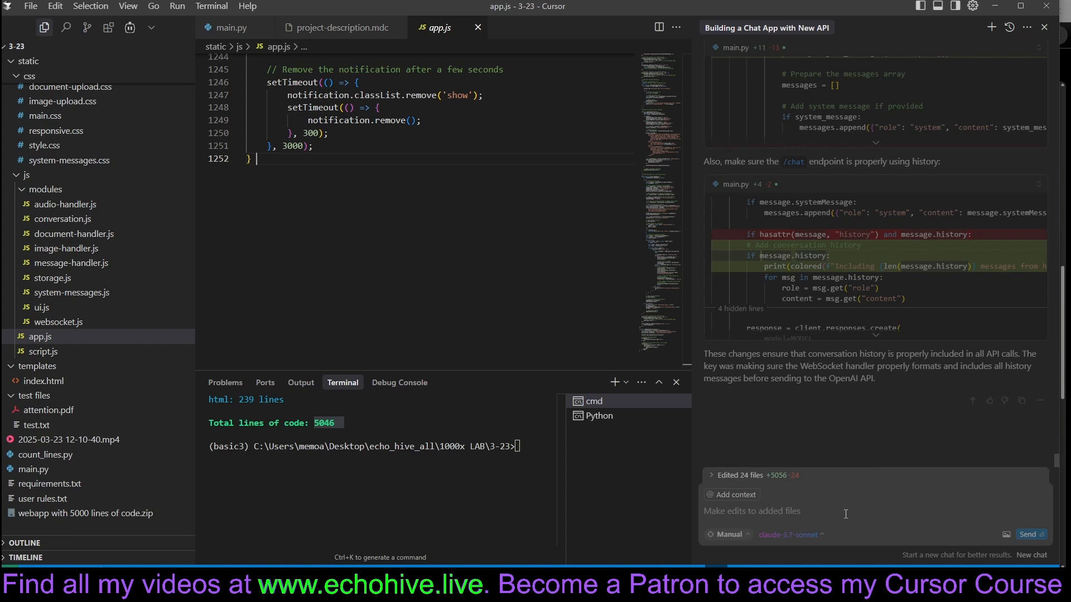
Enable Thinking for the claude-3.7-sonnet MAX chat model.
{"action": "left_click", "coordinate": [788, 535]}
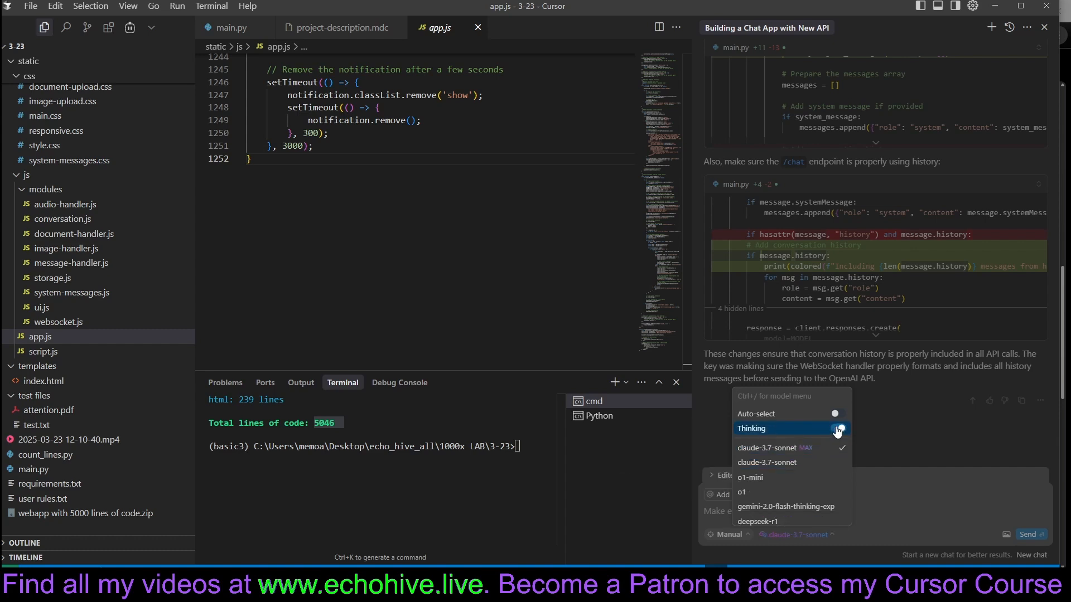
{"action": "left_click", "coordinate": [835, 428]}
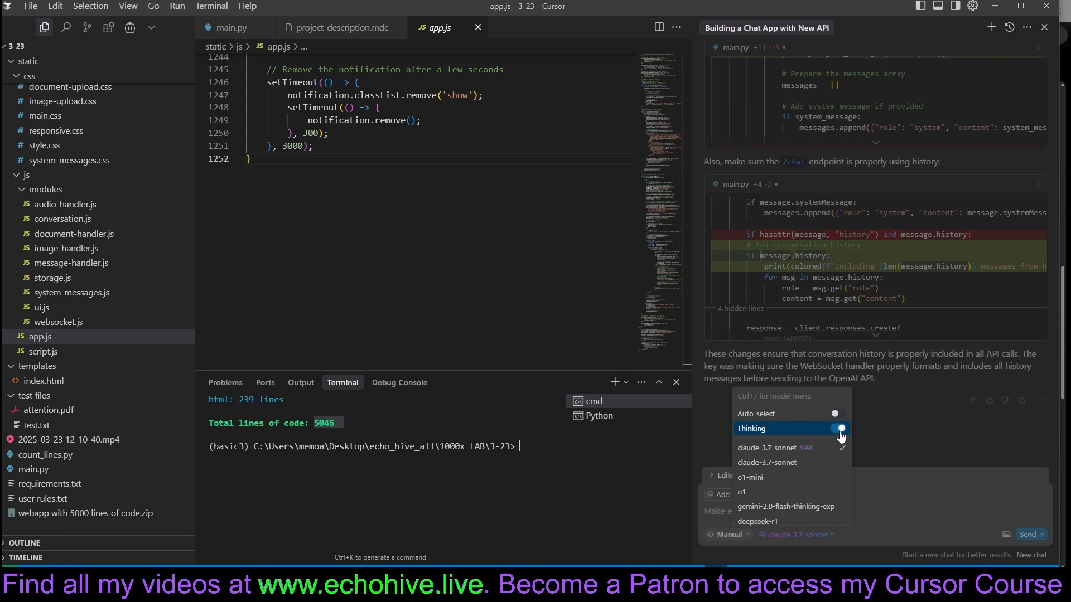
{"action": "mouse_move", "coordinate": [840, 438]}
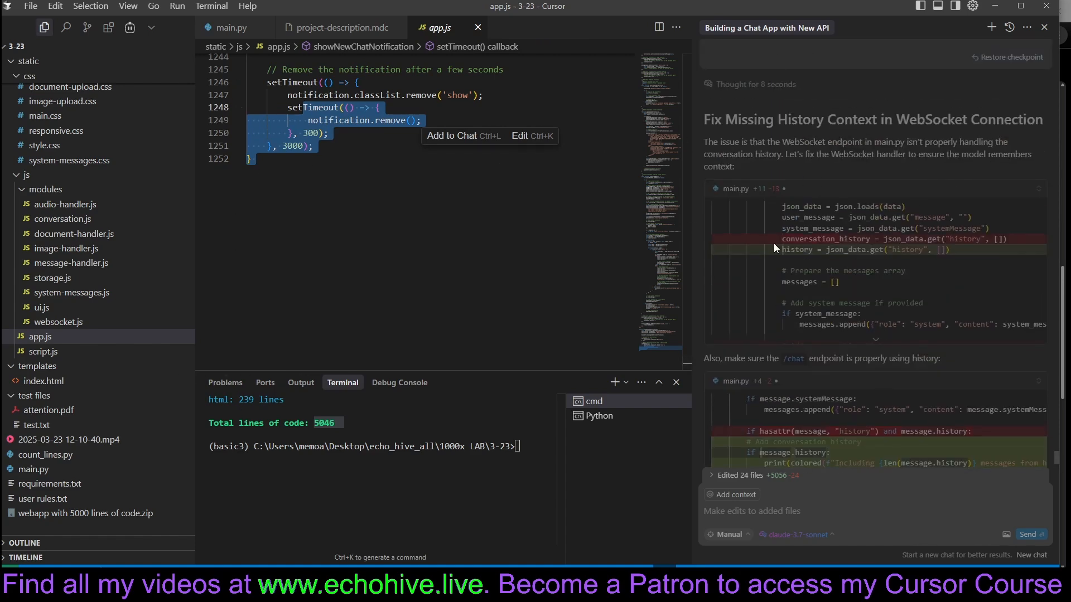
Scroll the chat to the 'Update Server-Side Endpoints in main.py' plan section.
{"action": "scroll", "scroll_direction": "down", "scroll_amount": 3}
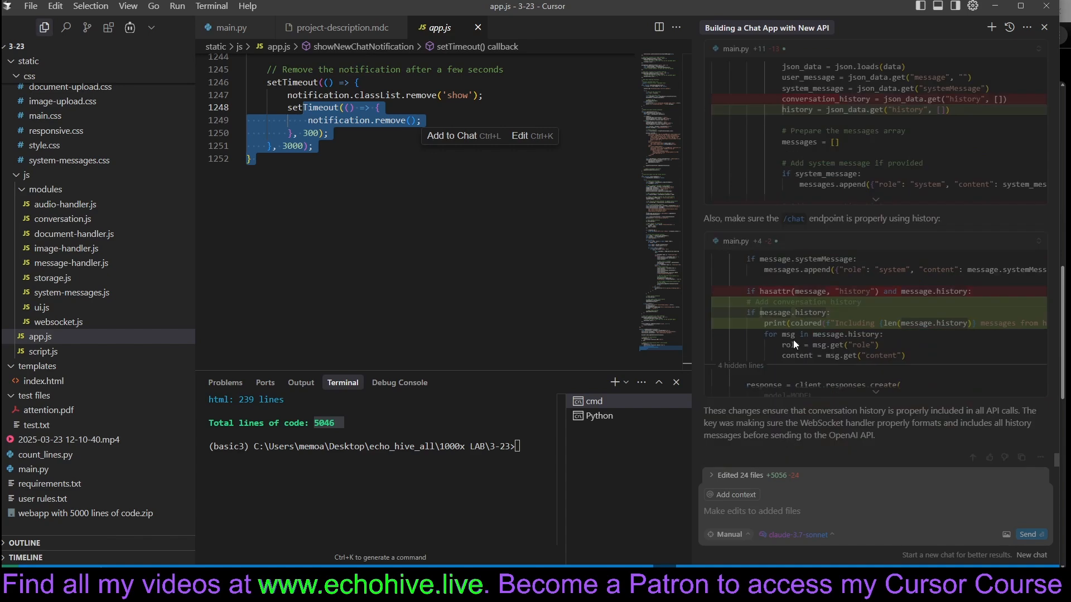
{"action": "scroll", "scroll_direction": "down", "scroll_amount": 3}
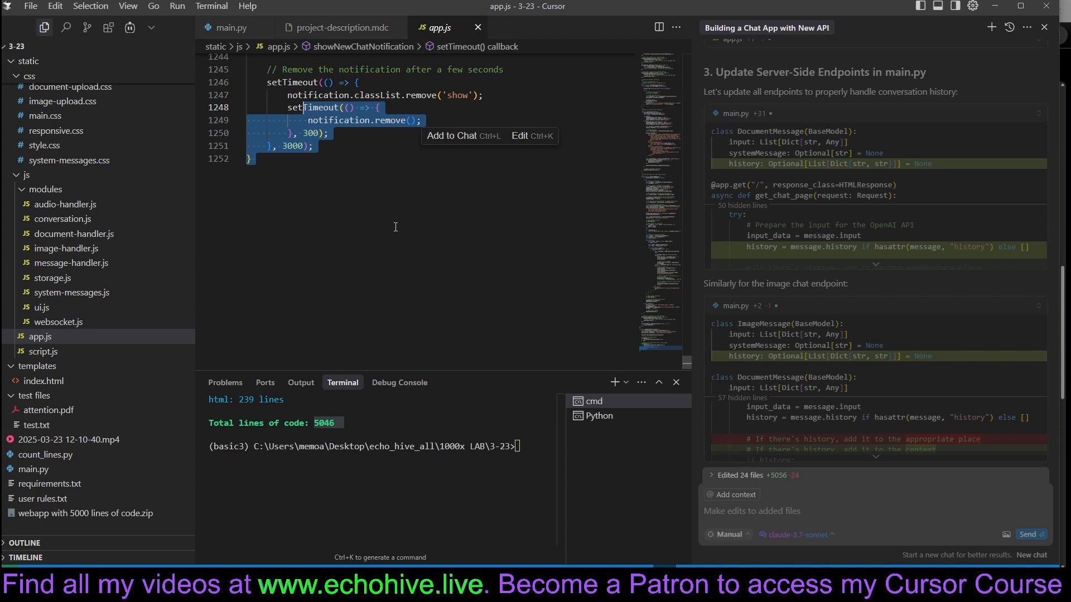
{"action": "mouse_move", "coordinate": [301, 214]}
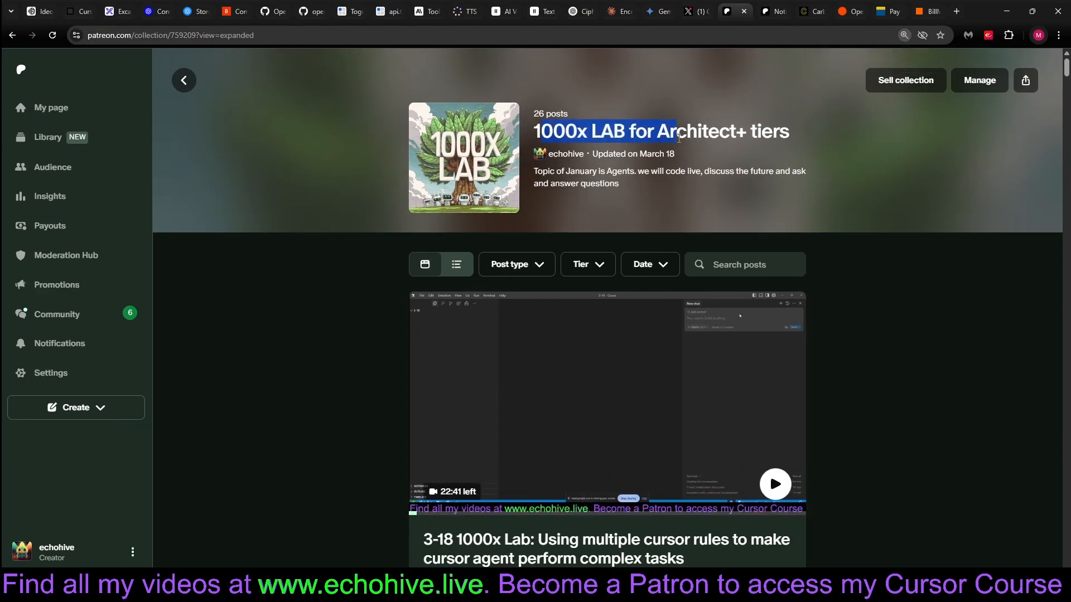
Browse the 1000x Cursor Course posts down to the reply about viewing order.
{"action": "left_click", "coordinate": [341, 324]}
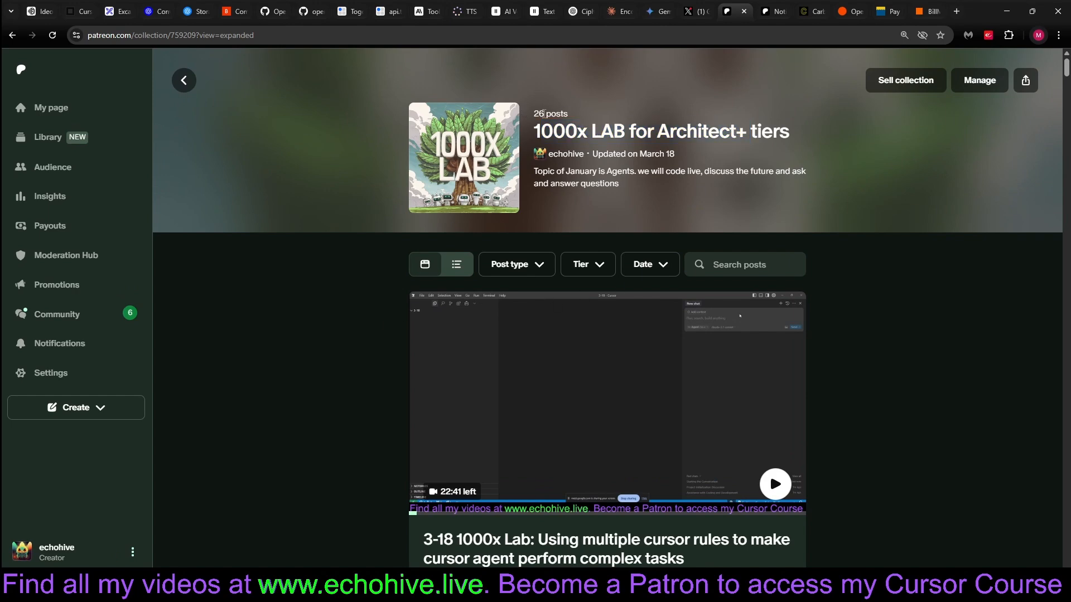
{"action": "scroll", "scroll_direction": "down", "scroll_amount": 3}
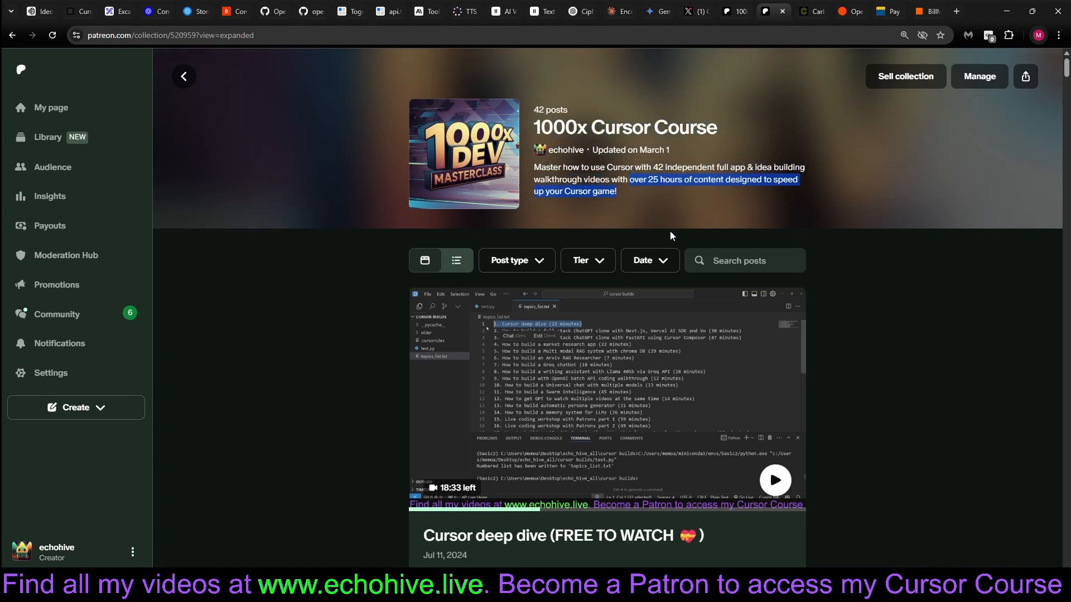
{"action": "scroll", "scroll_direction": "down", "scroll_amount": 3}
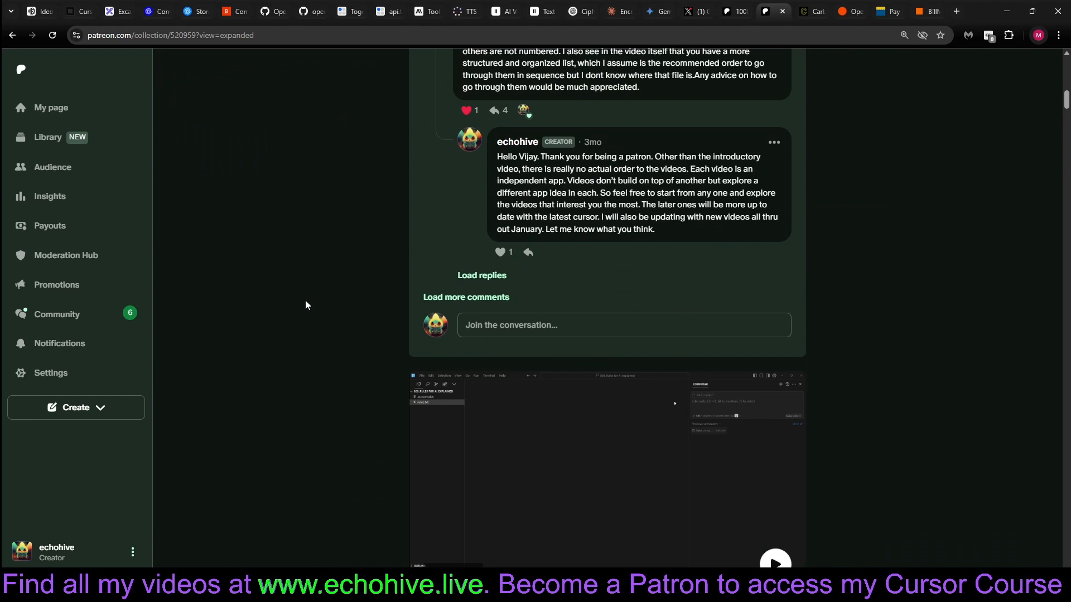
{"action": "mouse_move", "coordinate": [329, 326]}
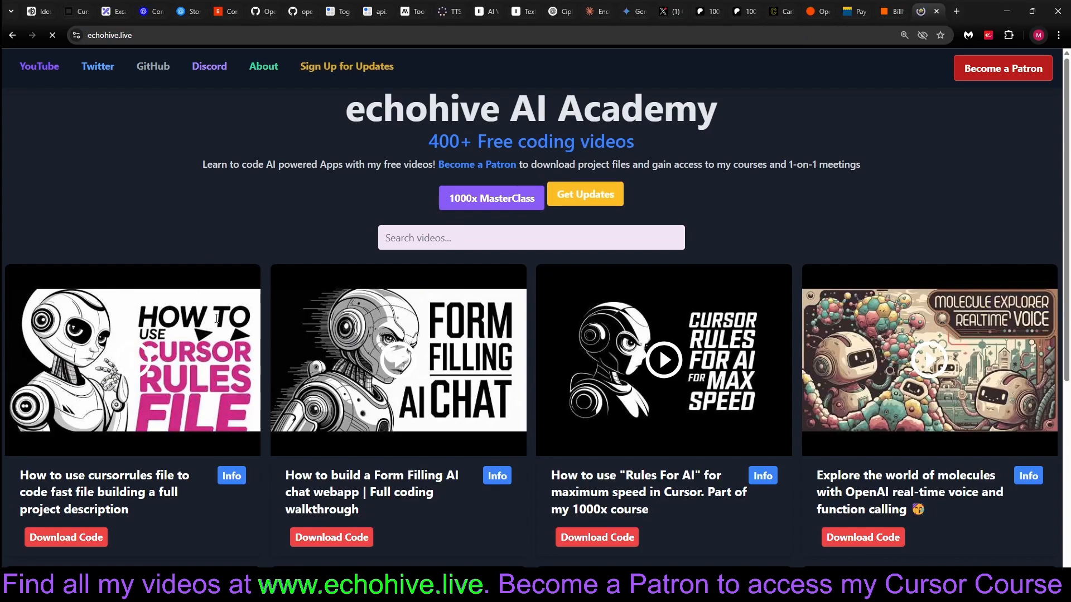
Open the 'chat with 1000 personal...' code download post and view its zip attachment.
{"action": "scroll", "scroll_direction": "down", "scroll_amount": 3}
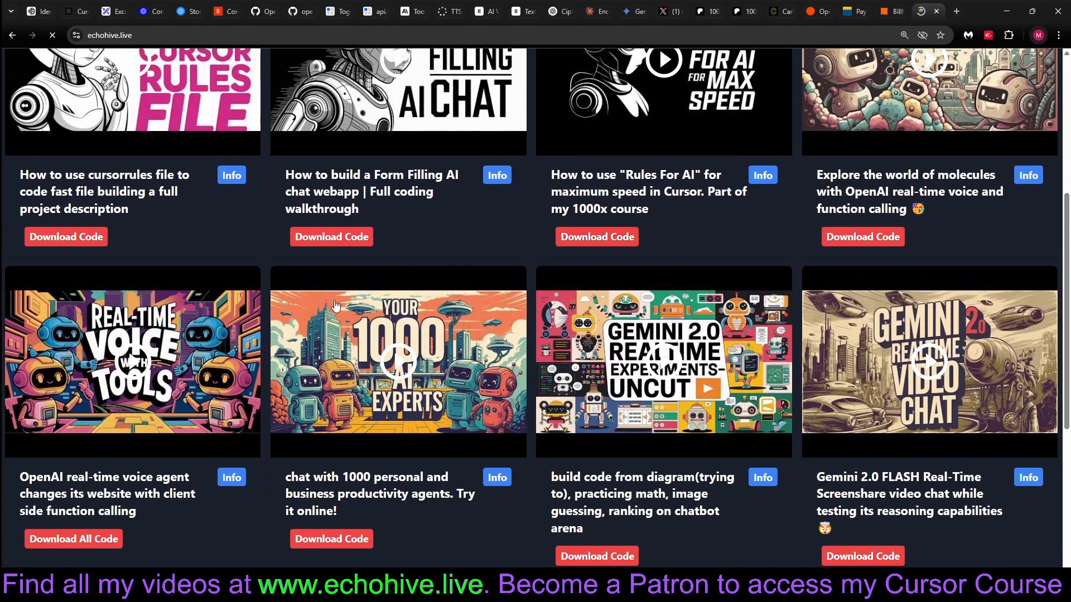
{"action": "scroll", "scroll_direction": "down", "scroll_amount": 3}
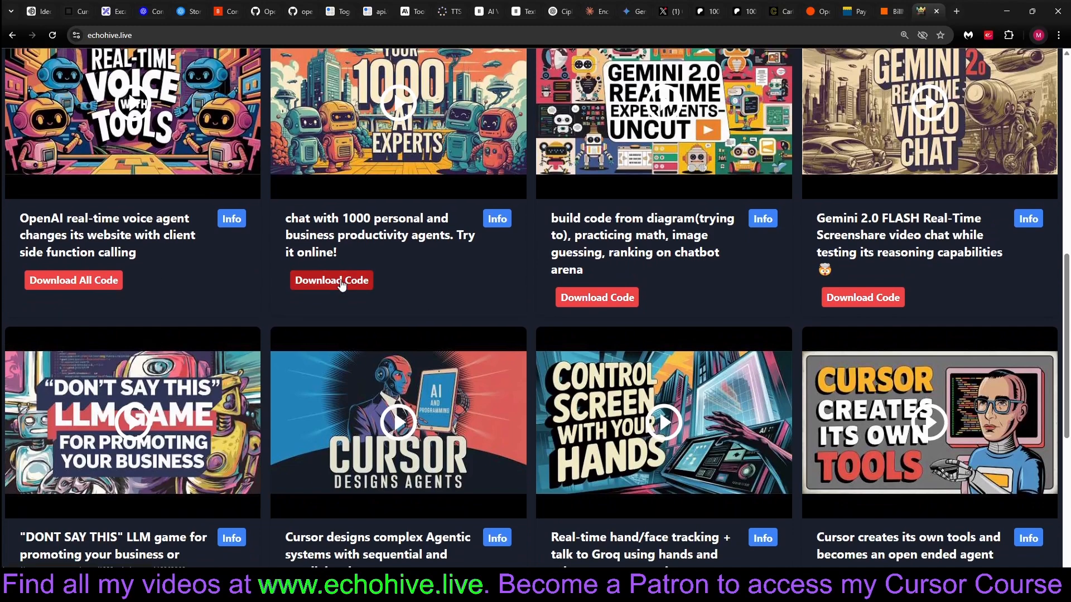
{"action": "left_click", "coordinate": [331, 280]}
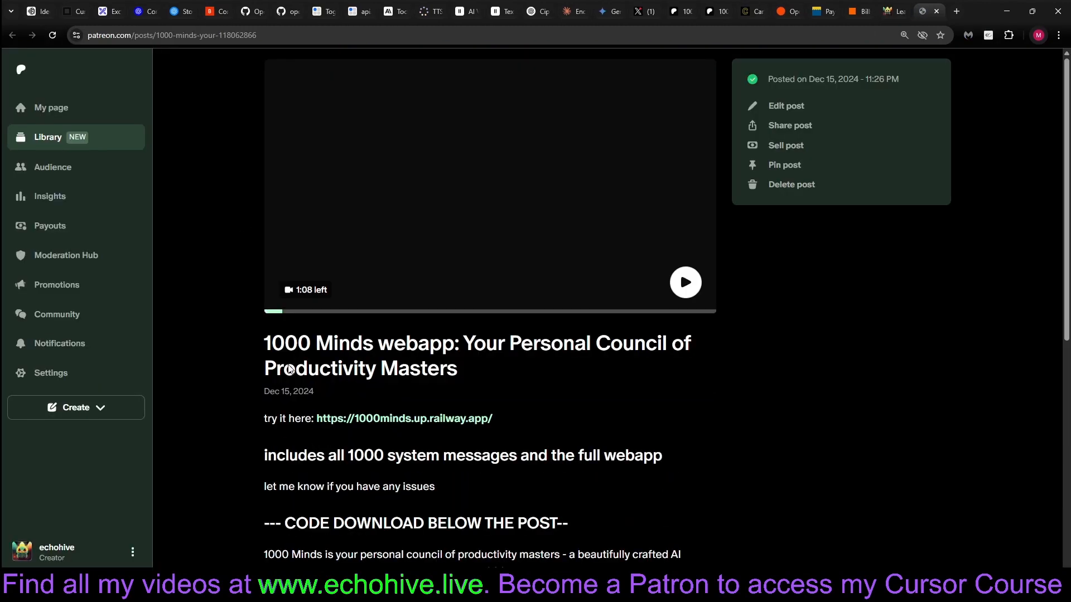
{"action": "scroll", "scroll_direction": "down", "scroll_amount": 3}
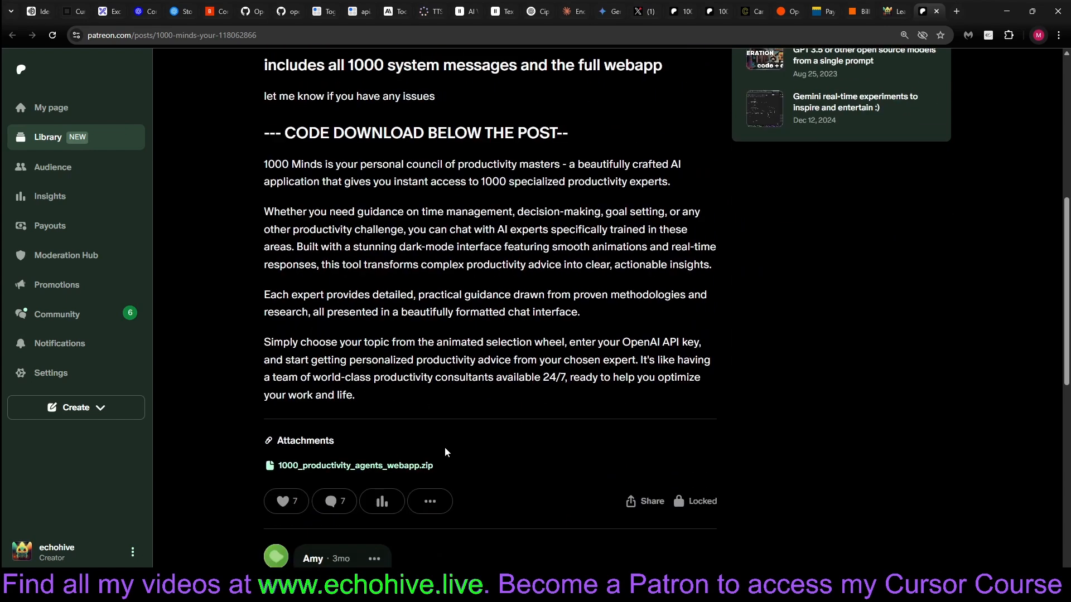